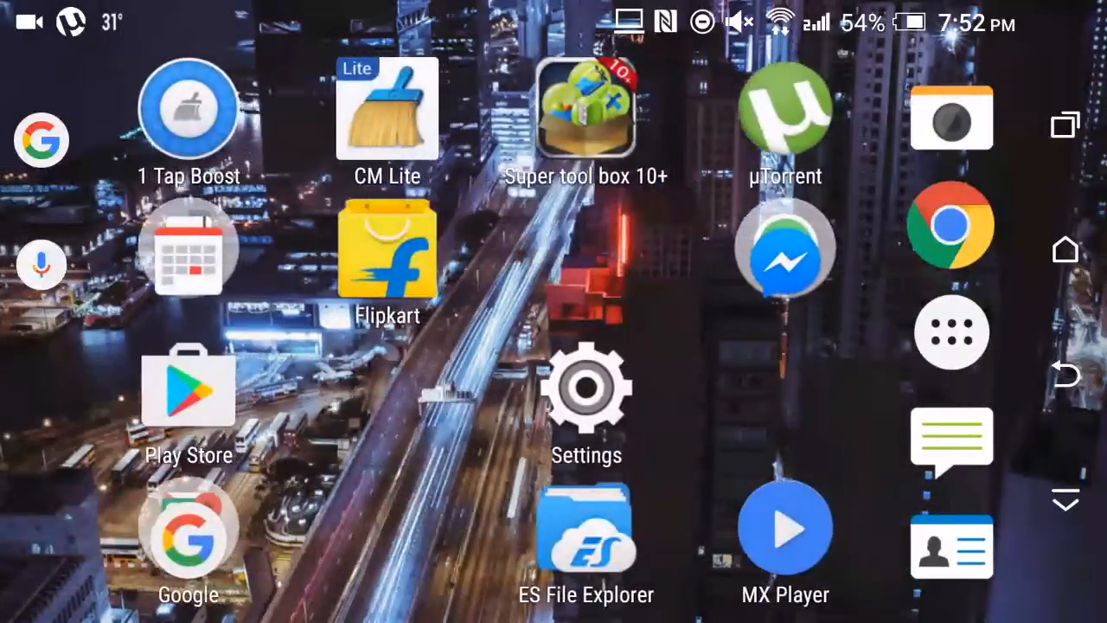
# Step: Drag the ringer slider up to full and then all the way down to silent
pyautogui.hscroll(-3)
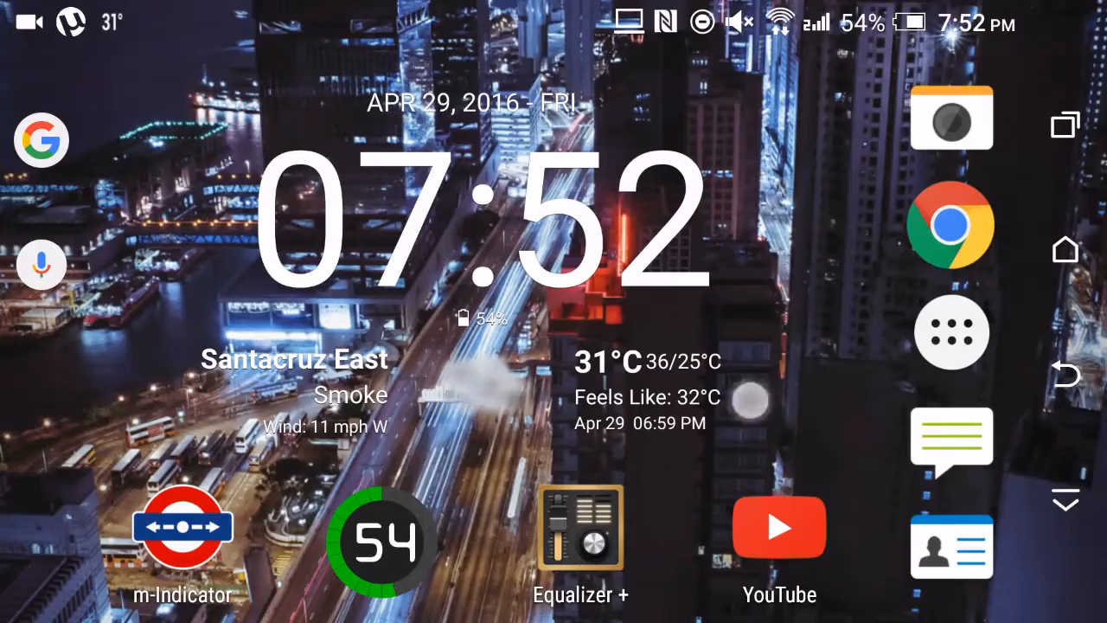
pyautogui.hscroll(-3)
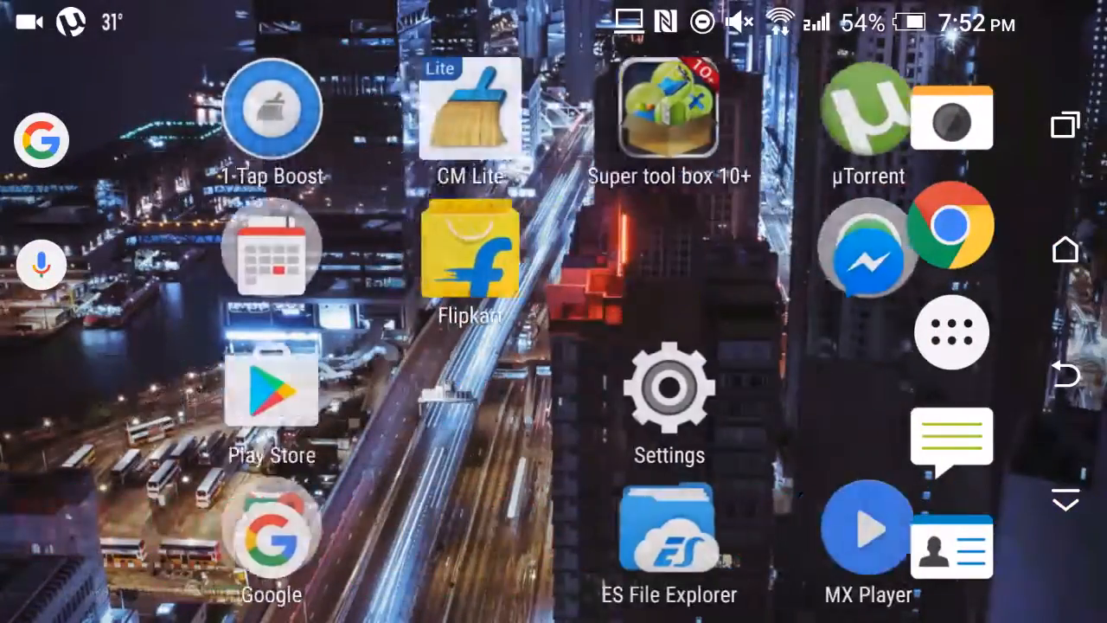
pyautogui.hscroll(-3)
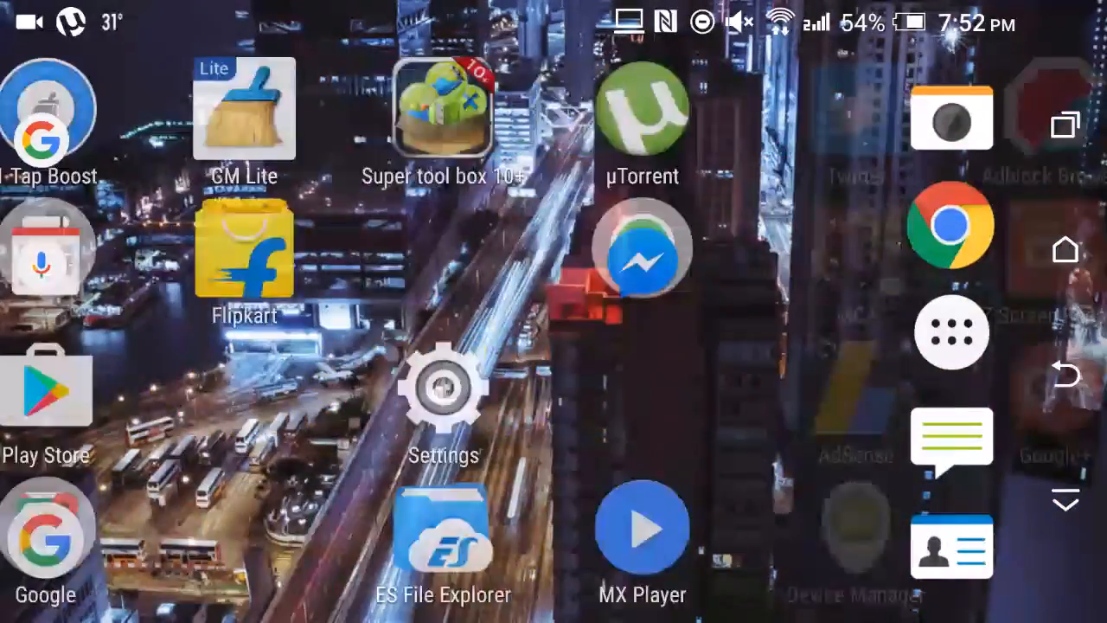
pyautogui.hscroll(-3)
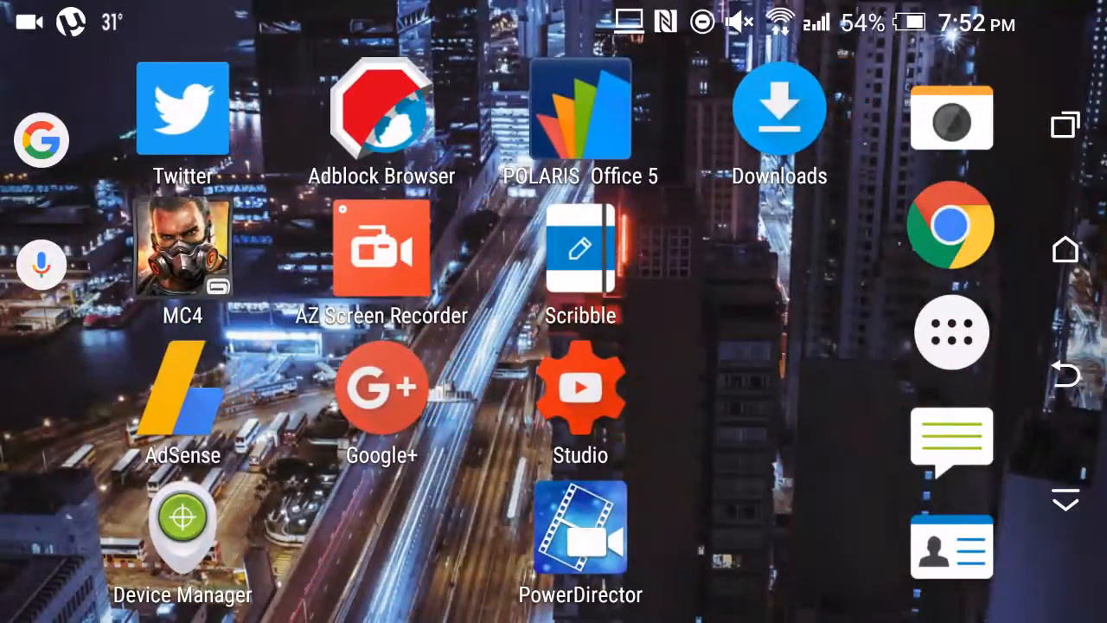
pyautogui.hscroll(-3)
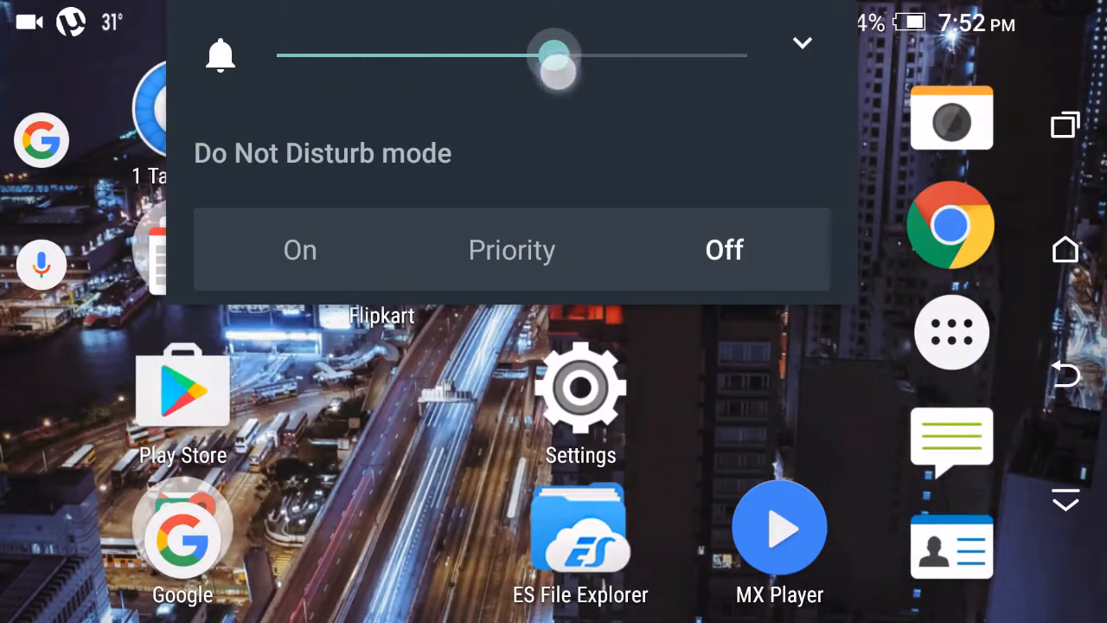
pyautogui.moveTo(554, 55); pyautogui.dragTo(453, 56)
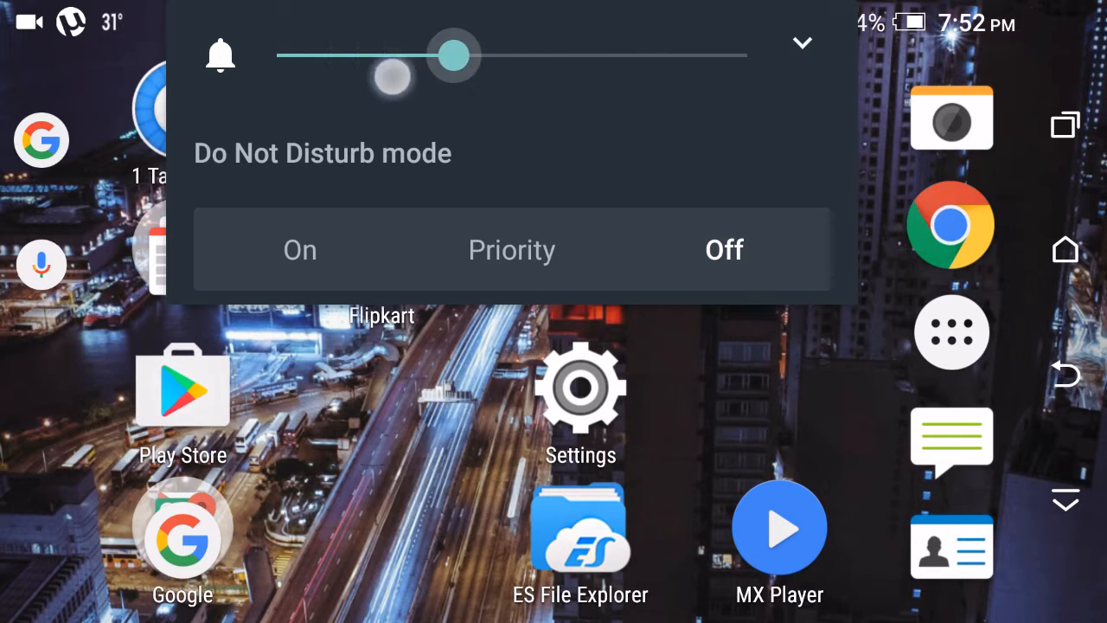
pyautogui.moveTo(453, 55); pyautogui.dragTo(447, 71)
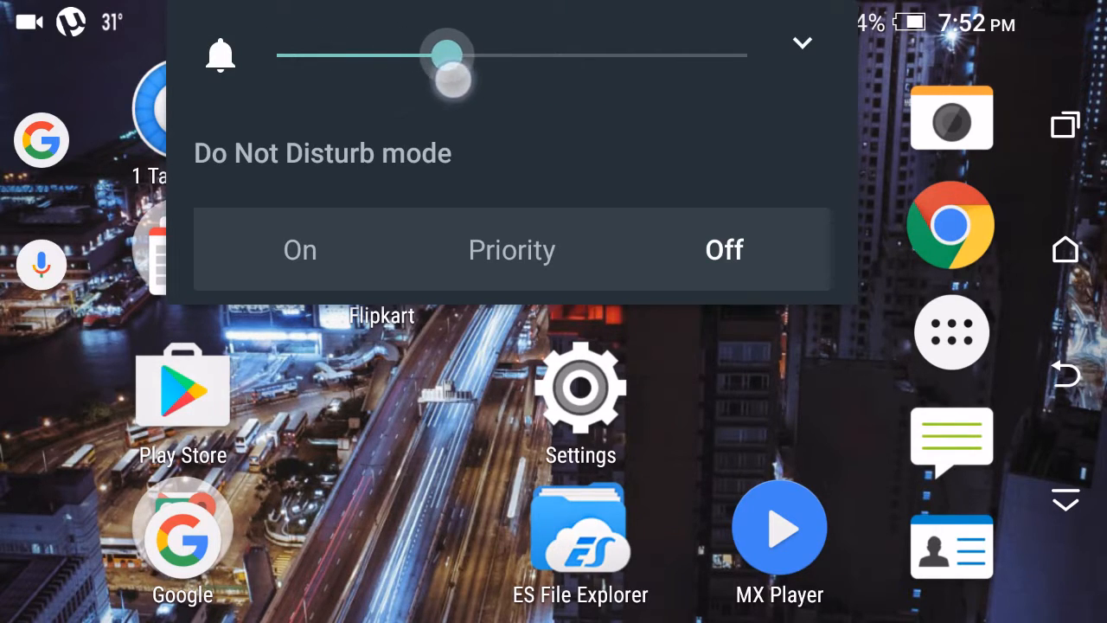
pyautogui.moveTo(446, 56); pyautogui.dragTo(747, 55)
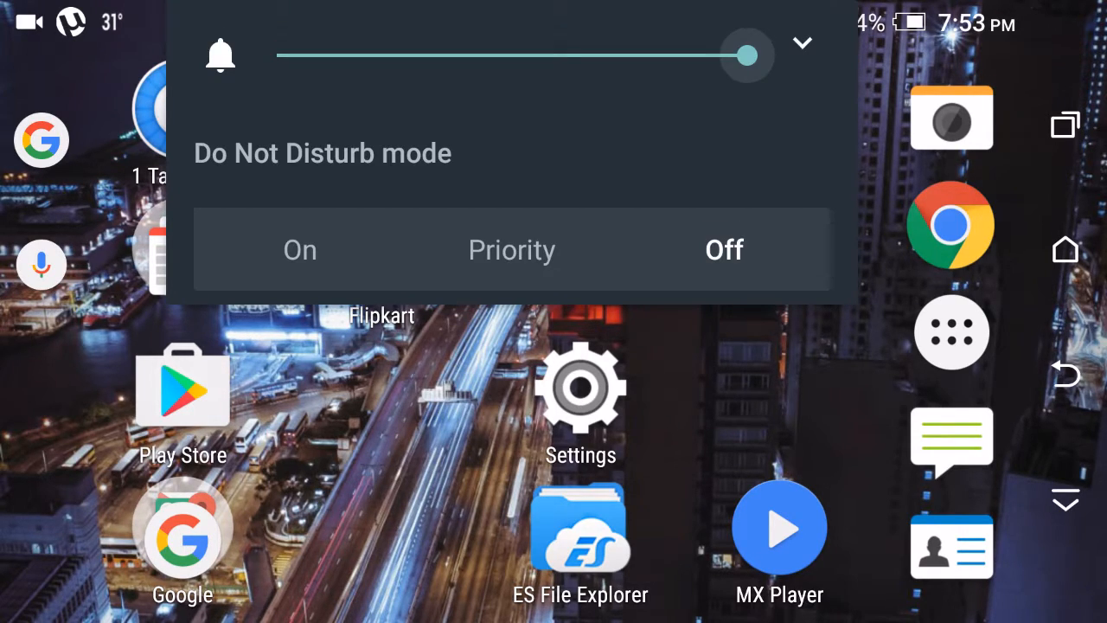
pyautogui.moveTo(746, 56); pyautogui.dragTo(297, 55)
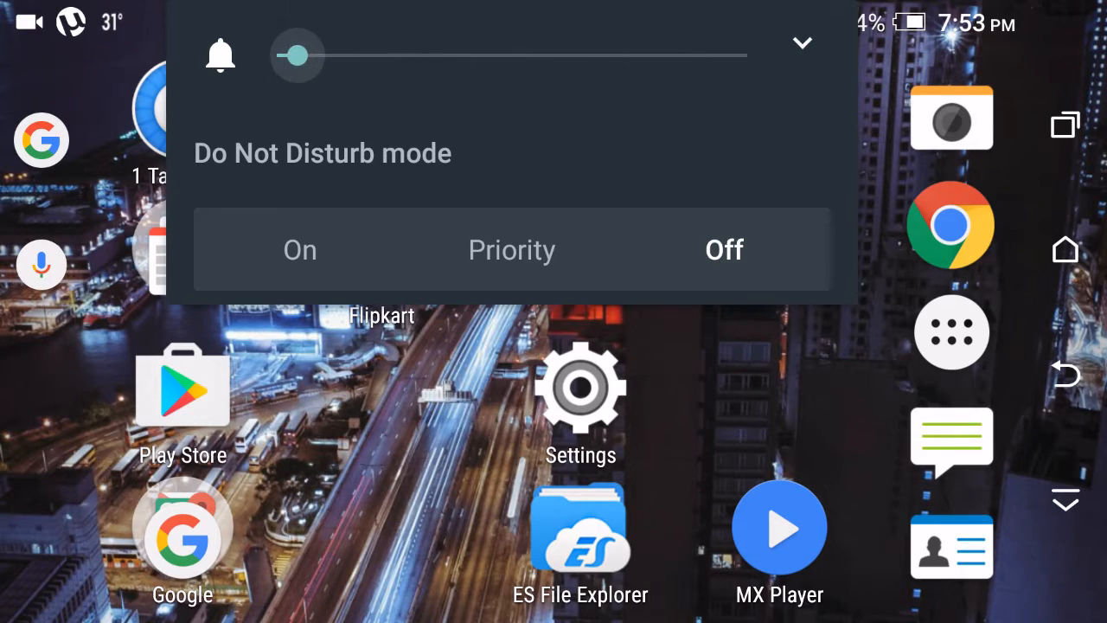
# Step: Expand the volume panel, raise media volume to maximum with alarm kept at max, then dismiss it
pyautogui.click(300, 249)
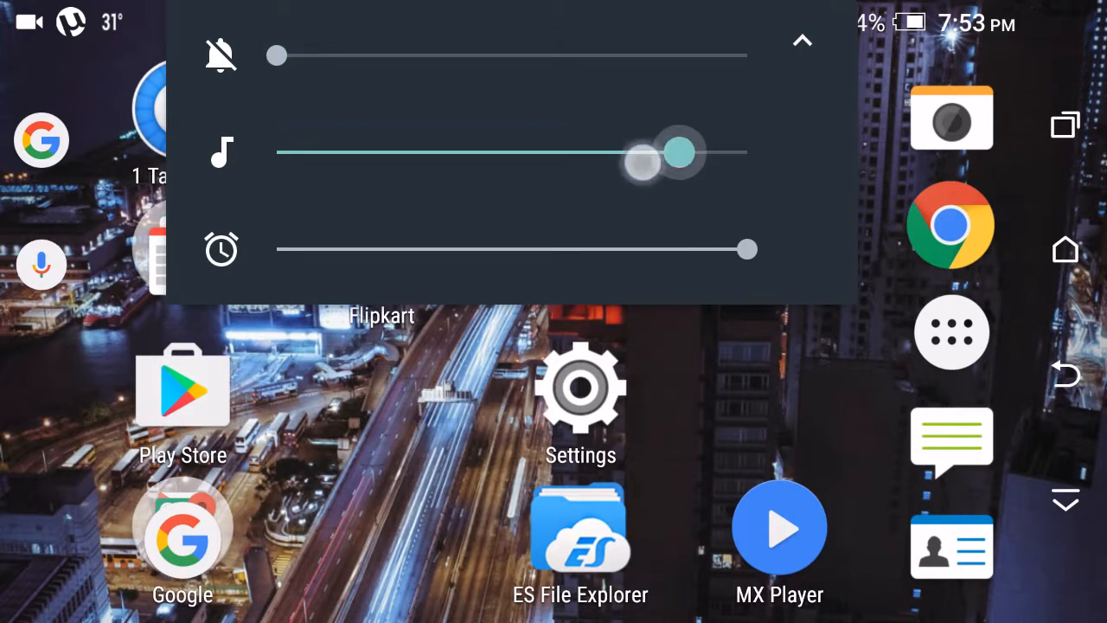
pyautogui.moveTo(679, 152); pyautogui.dragTo(747, 152)
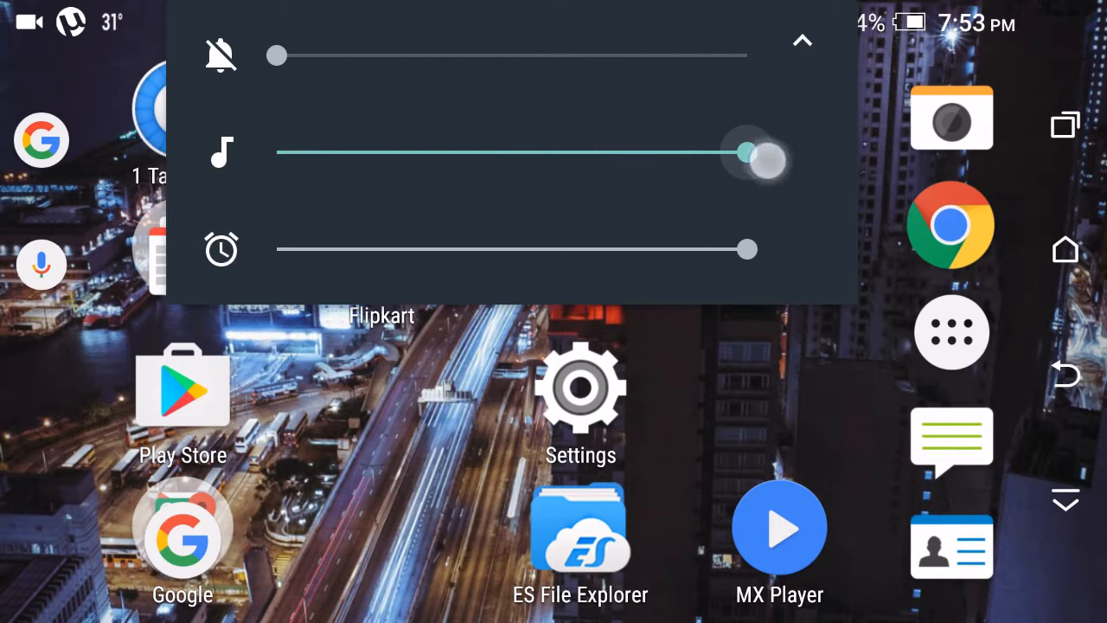
pyautogui.moveTo(752, 156); pyautogui.dragTo(748, 250)
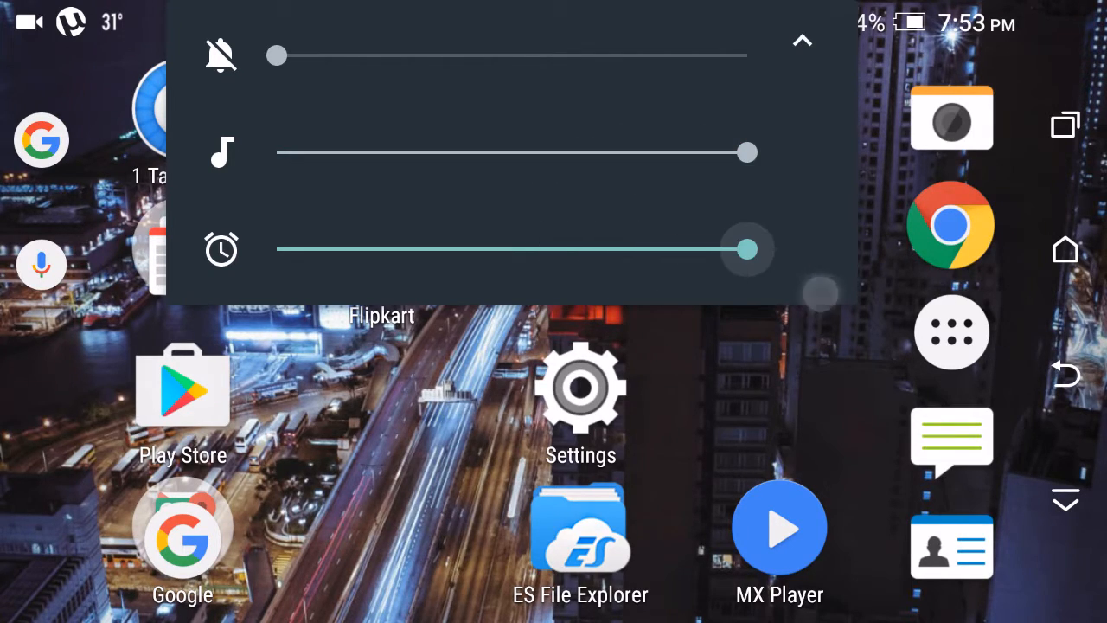
pyautogui.click(803, 41)
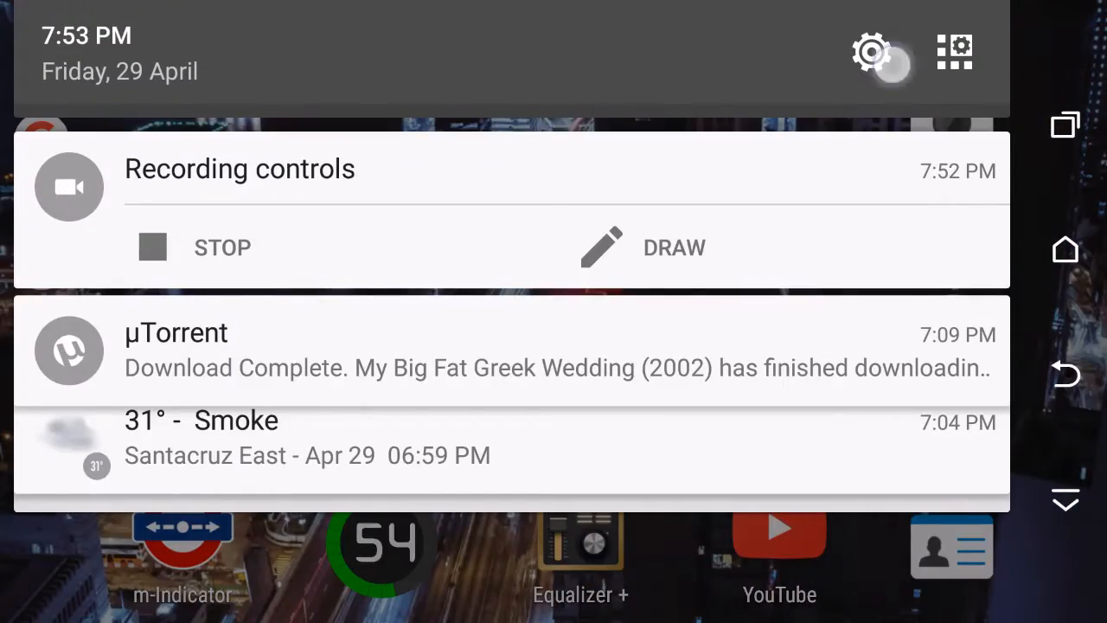
# Step: From Settings > Personalize, reach Change navigation buttons and adjust the Hide navigation bar option
pyautogui.click(872, 52)
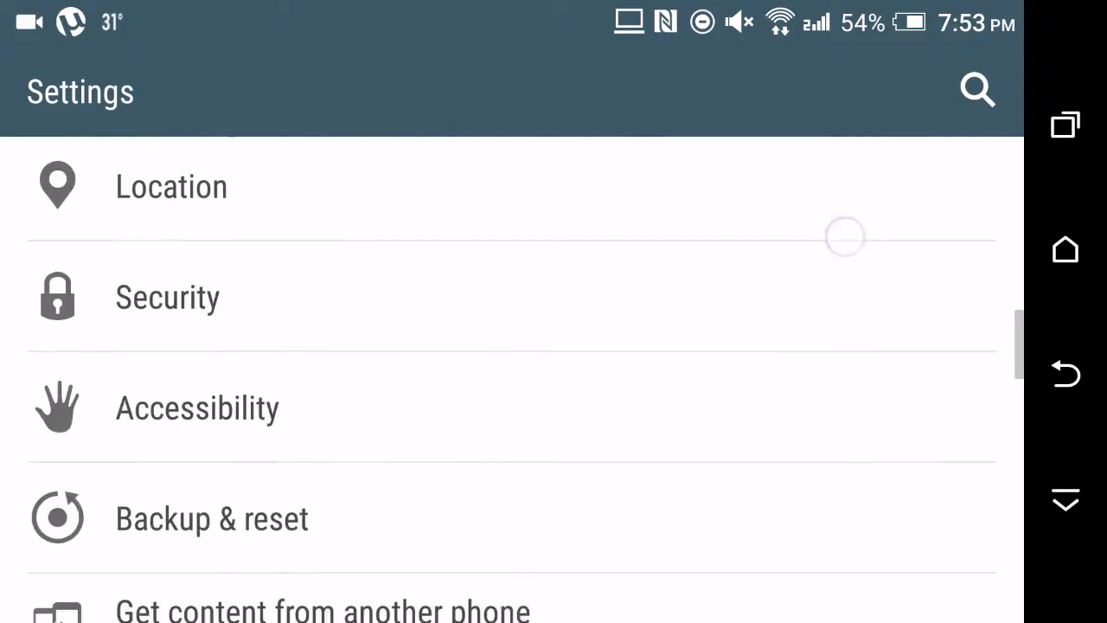
pyautogui.scroll(-3)
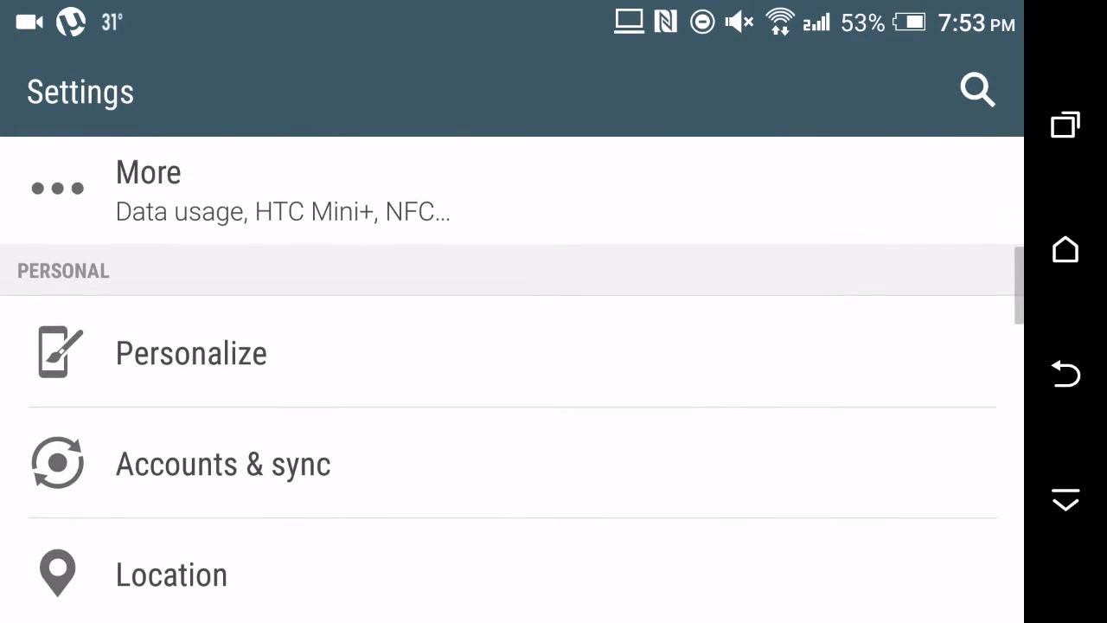
pyautogui.click(191, 353)
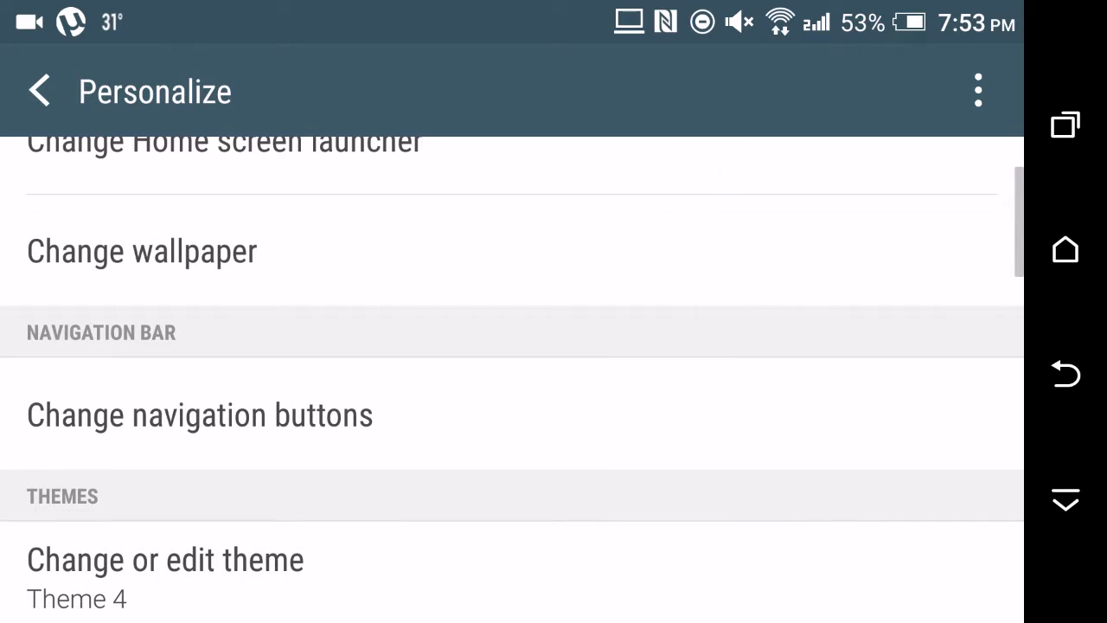
pyautogui.click(199, 415)
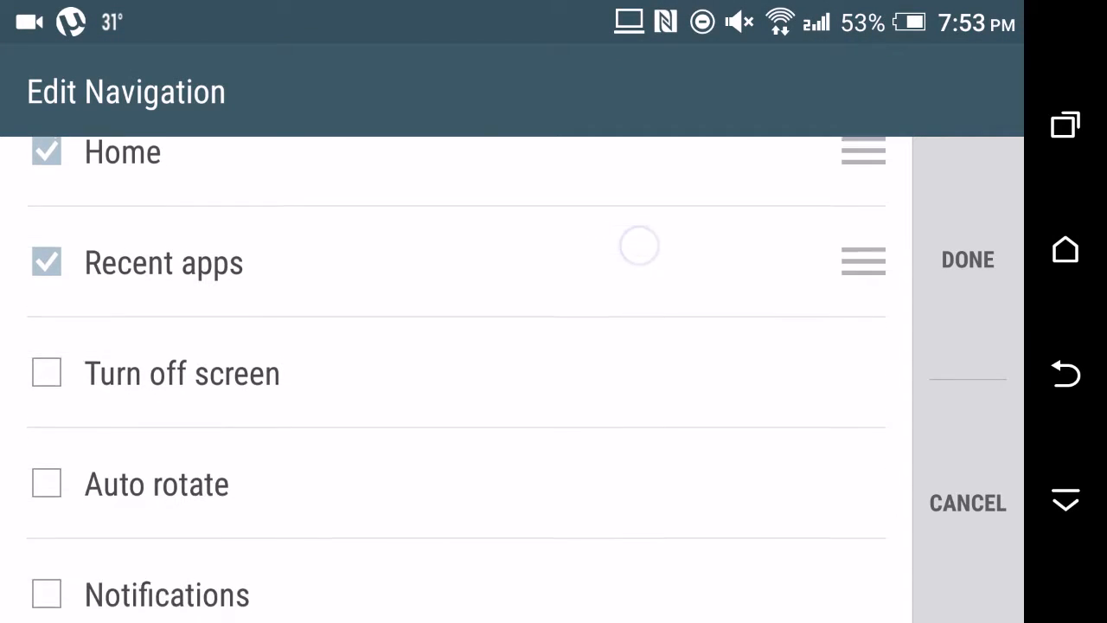
pyautogui.scroll(-3)
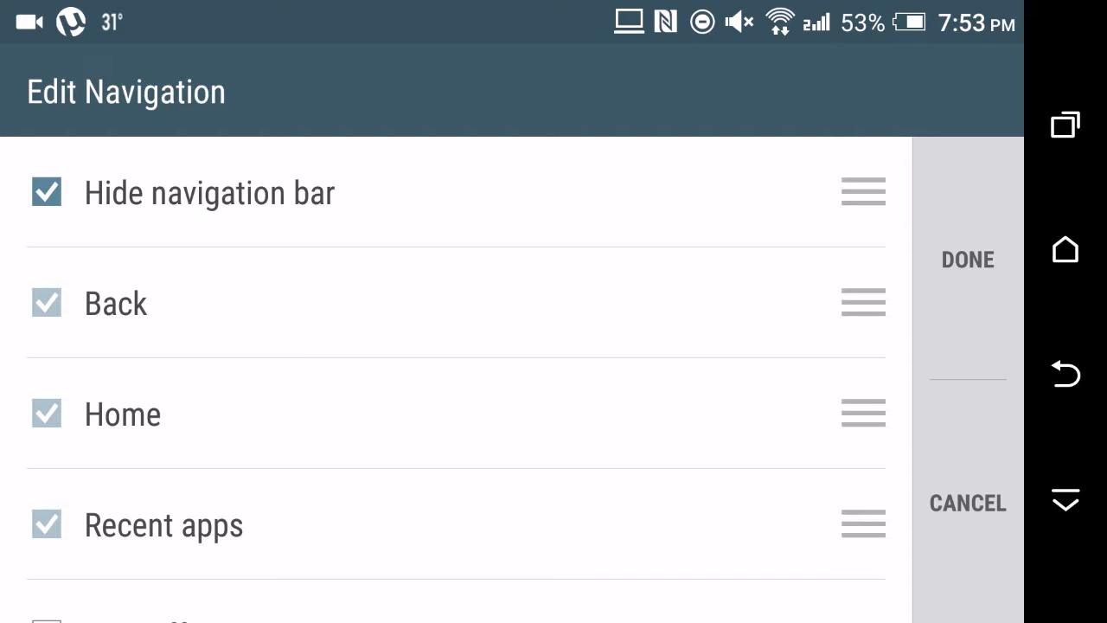
pyautogui.scroll(-3)
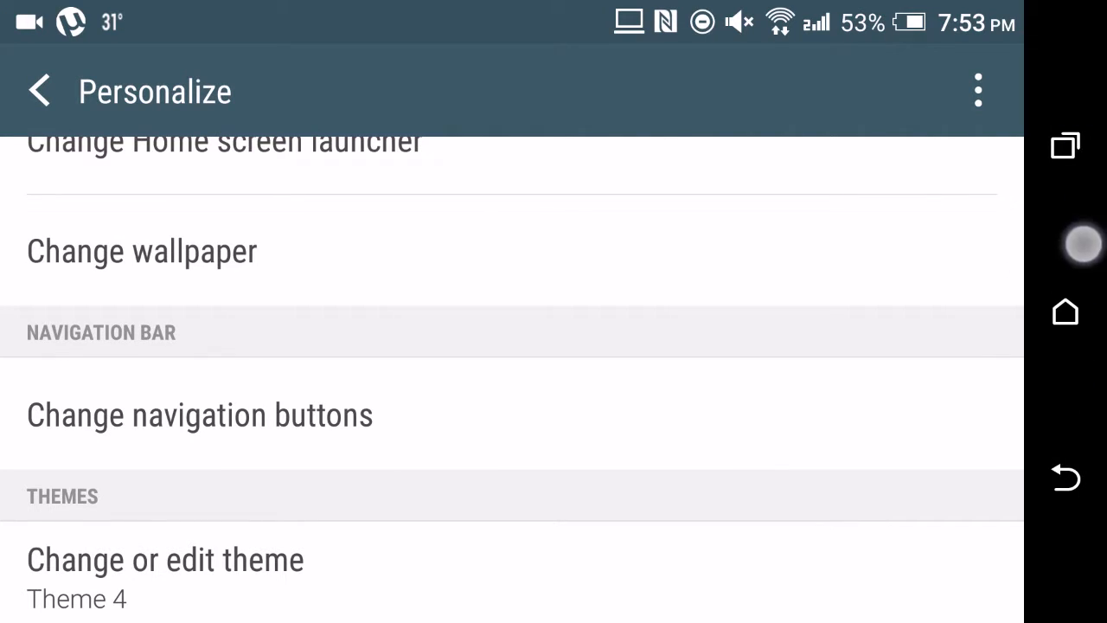
# Step: Reorder the Notifications button in the navigation button editor, then back out to the main Settings list
pyautogui.click(199, 416)
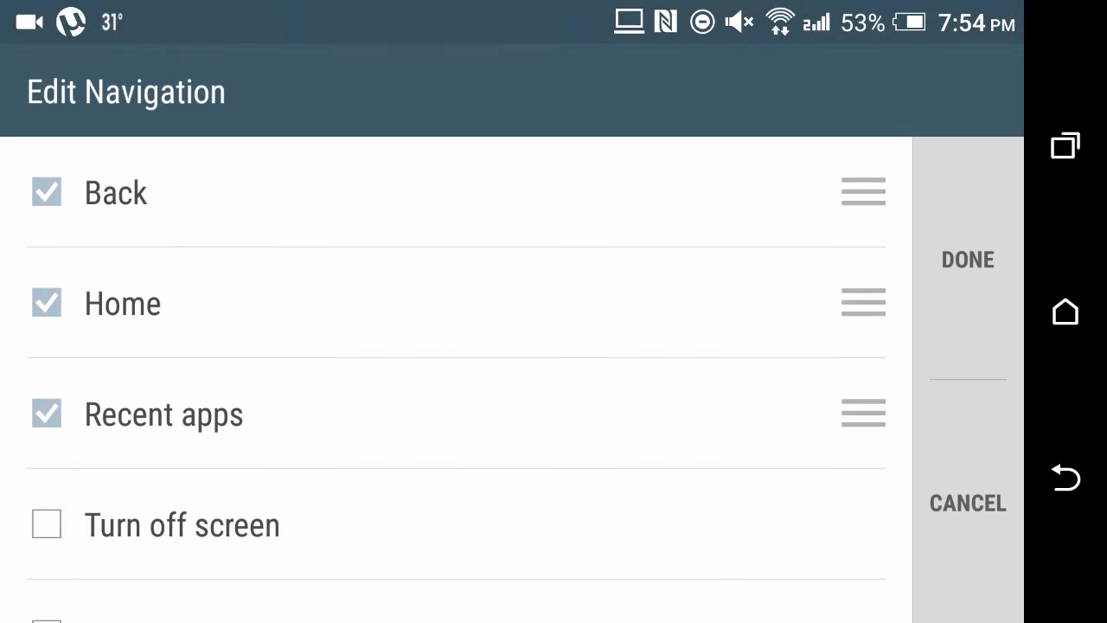
pyautogui.scroll(-3)
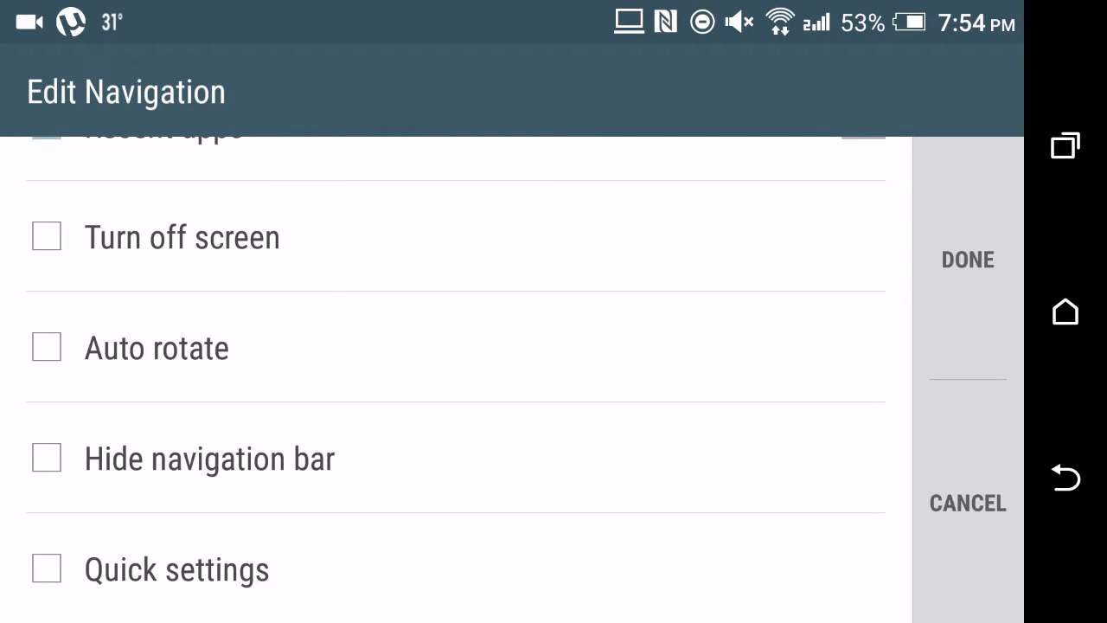
pyautogui.scroll(-3)
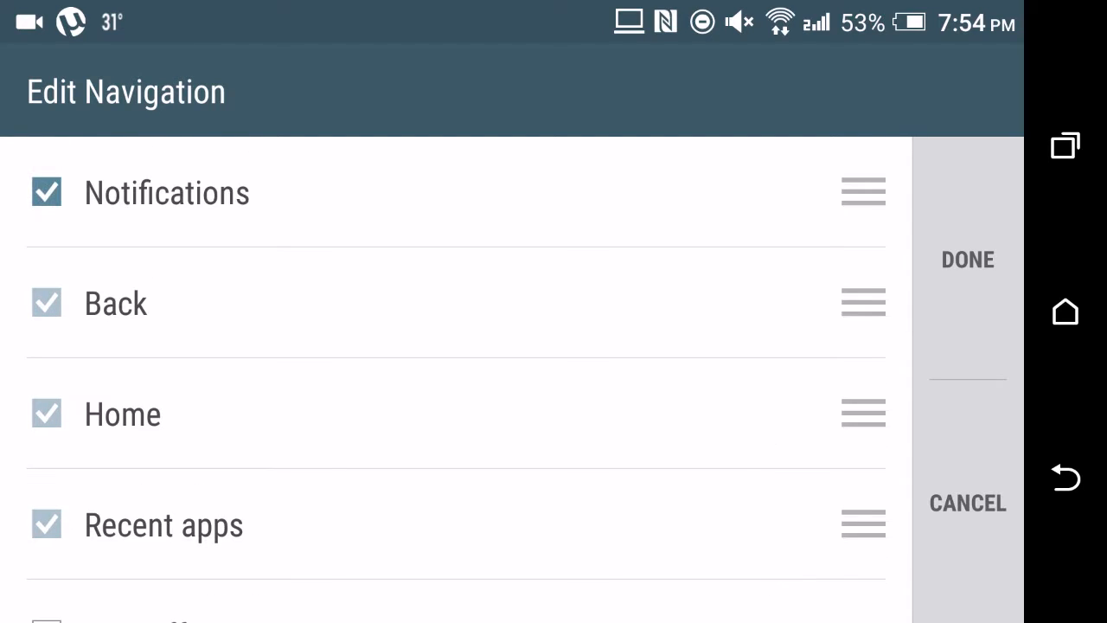
pyautogui.moveTo(554, 18); pyautogui.dragTo(554, 346)
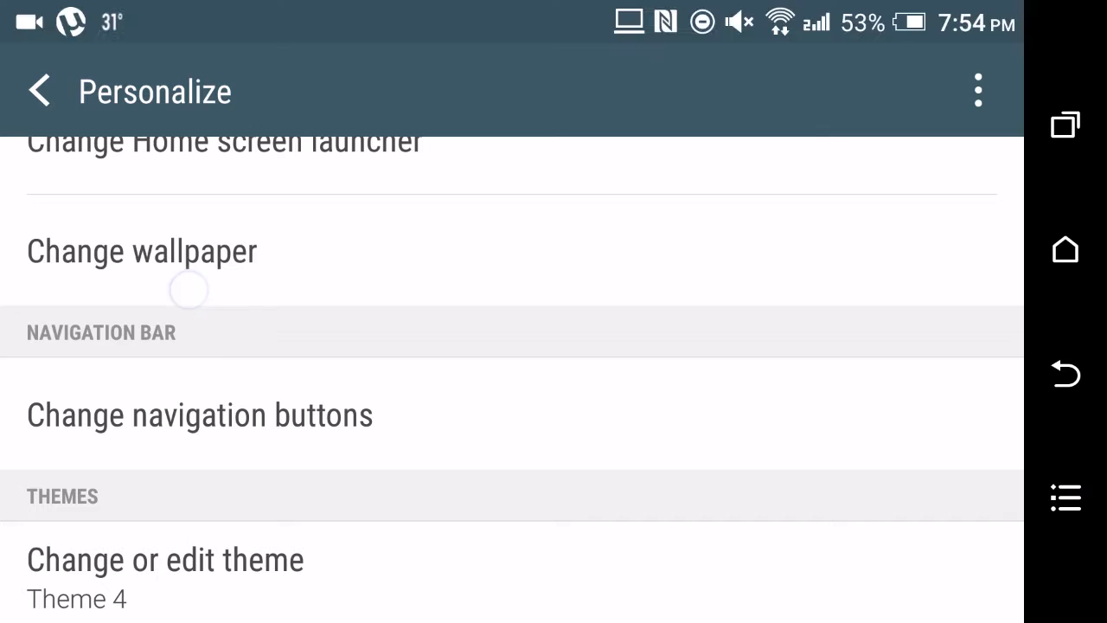
pyautogui.scroll(-3)
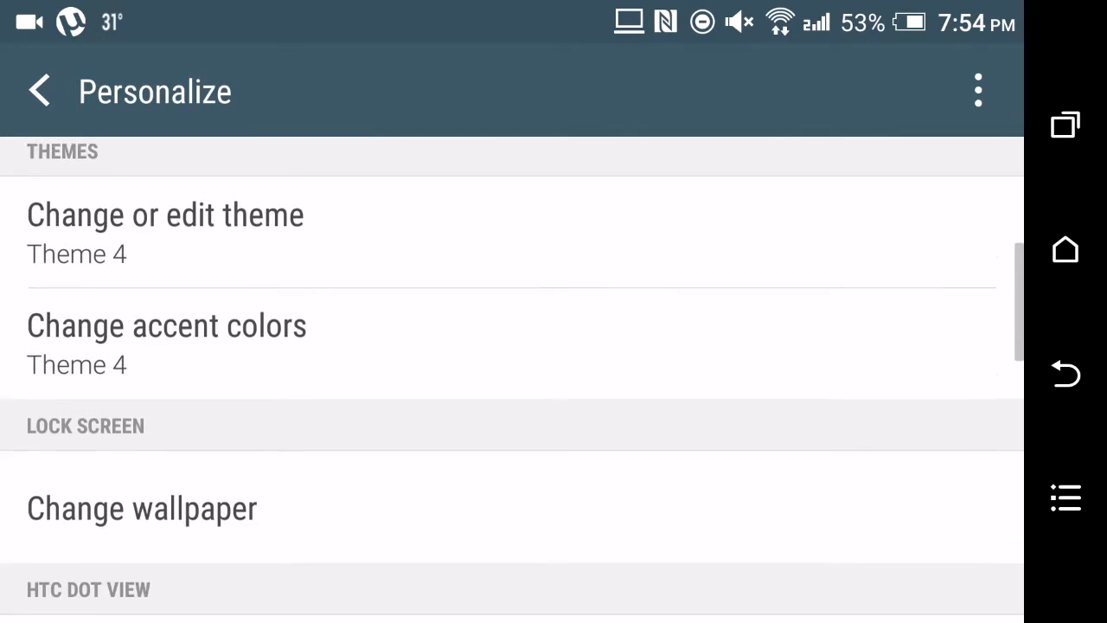
pyautogui.scroll(-3)
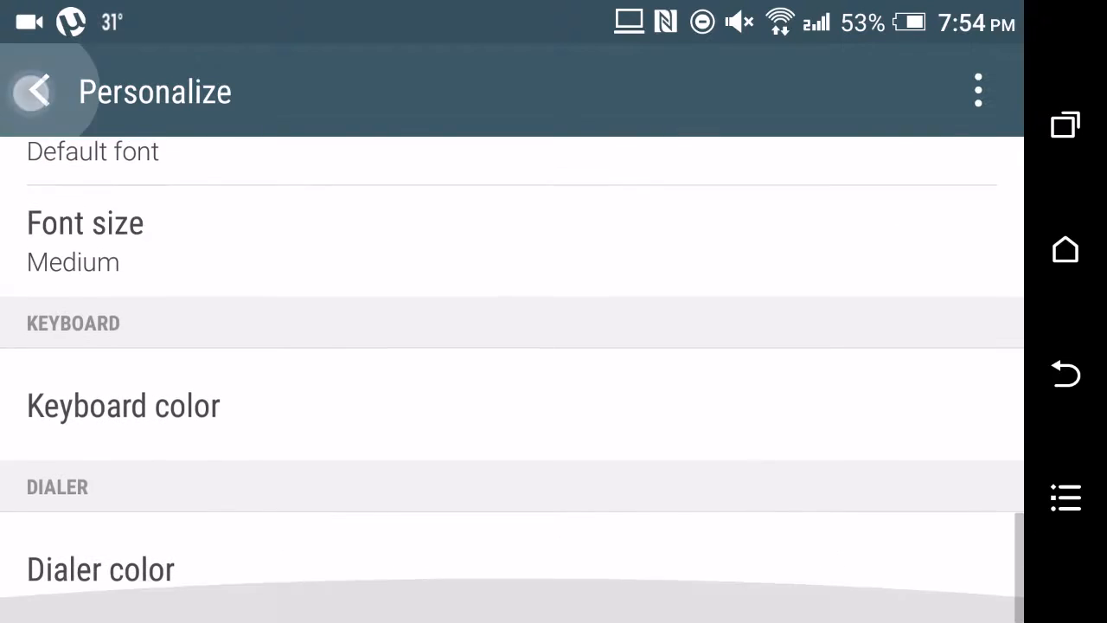
pyautogui.click(33, 90)
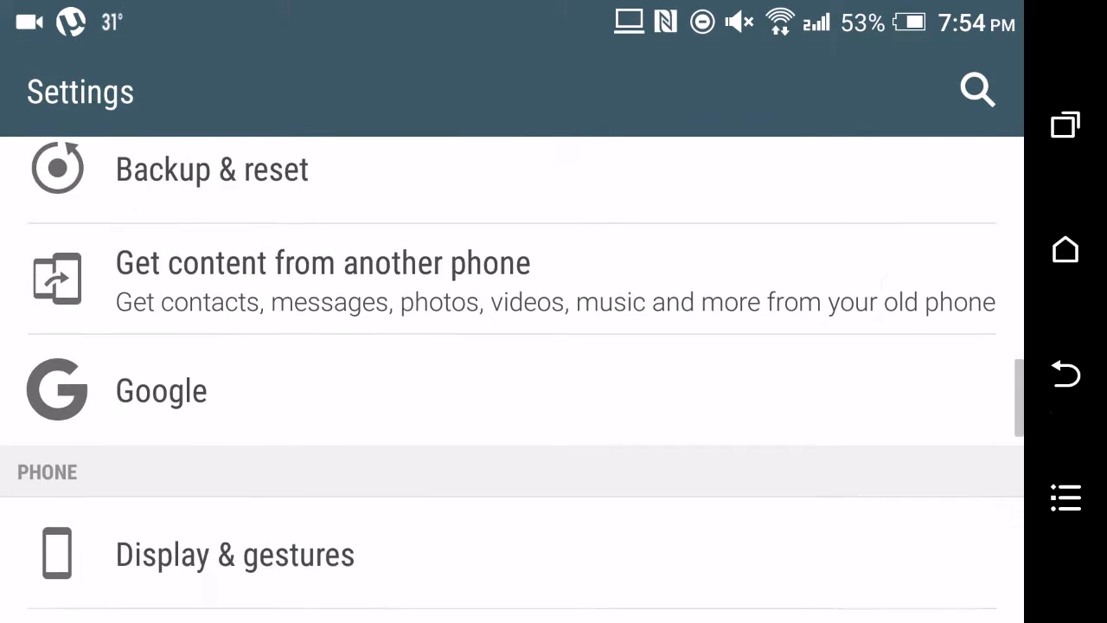
pyautogui.scroll(-3)
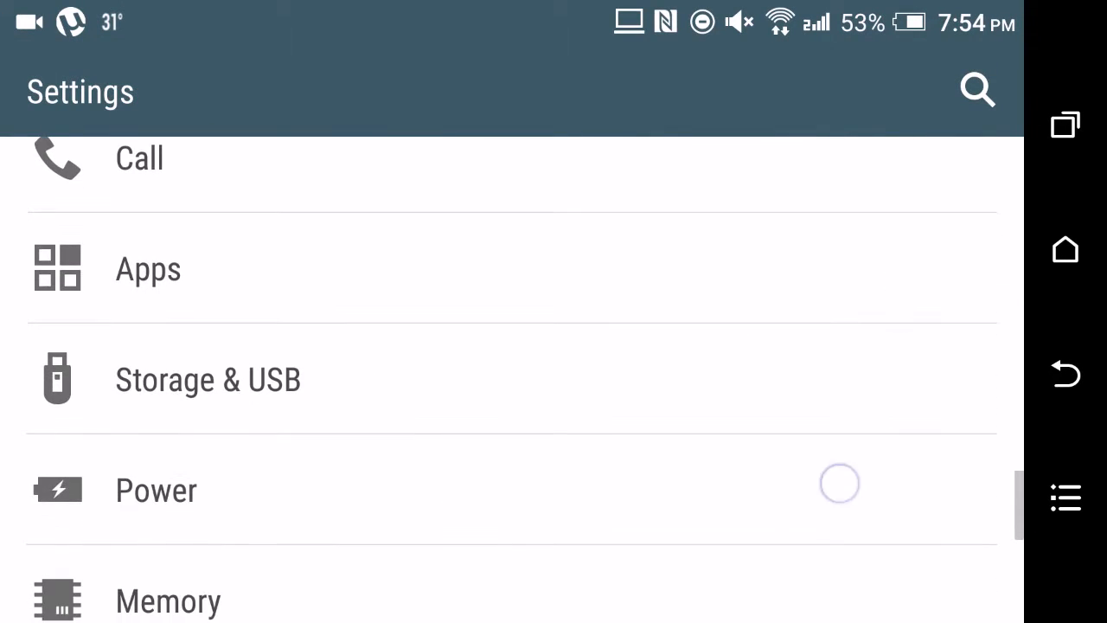
pyautogui.click(207, 379)
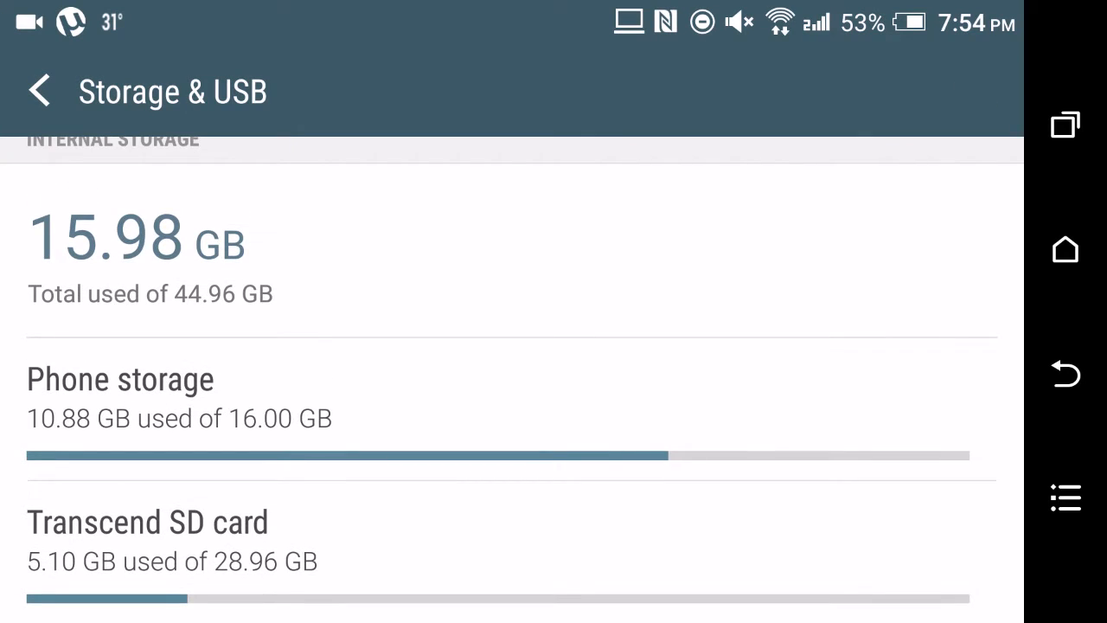
pyautogui.scroll(-3)
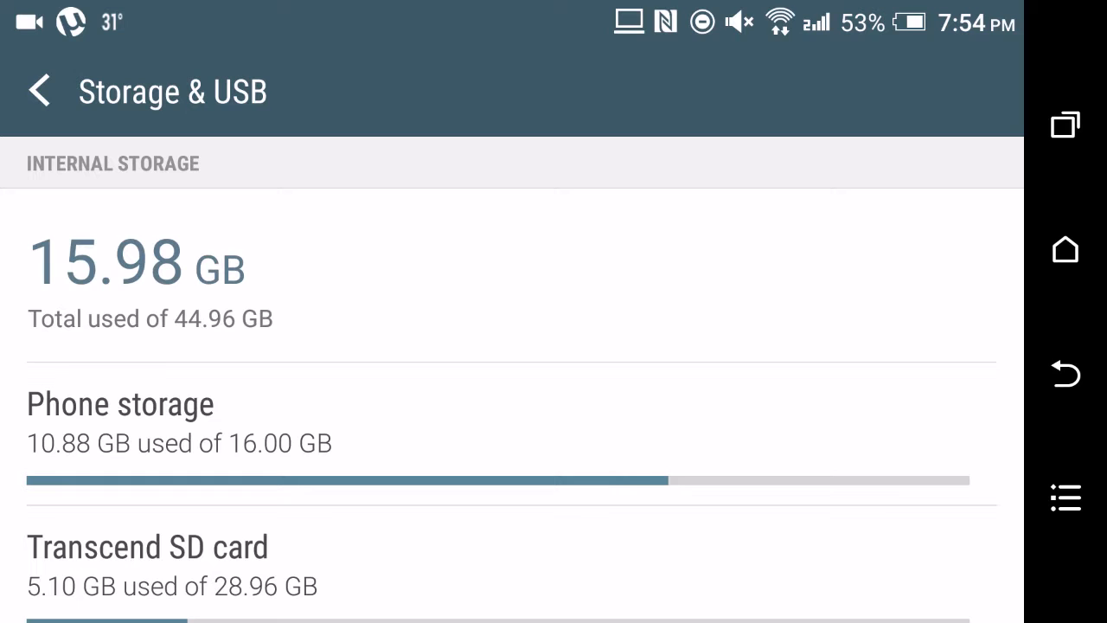
pyautogui.scroll(-3)
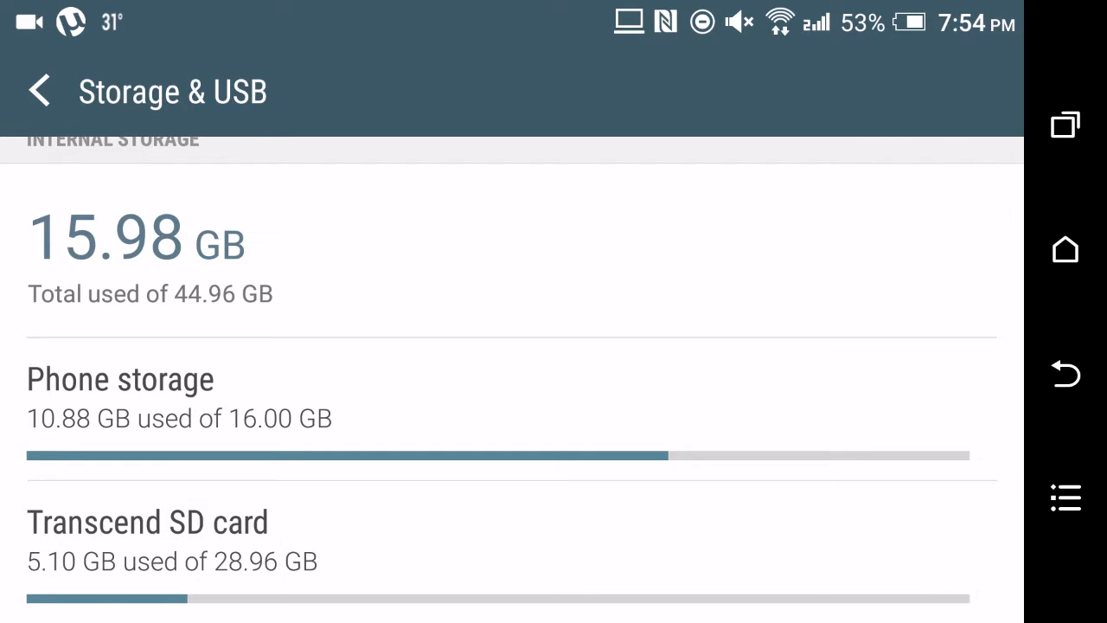
pyautogui.click(149, 522)
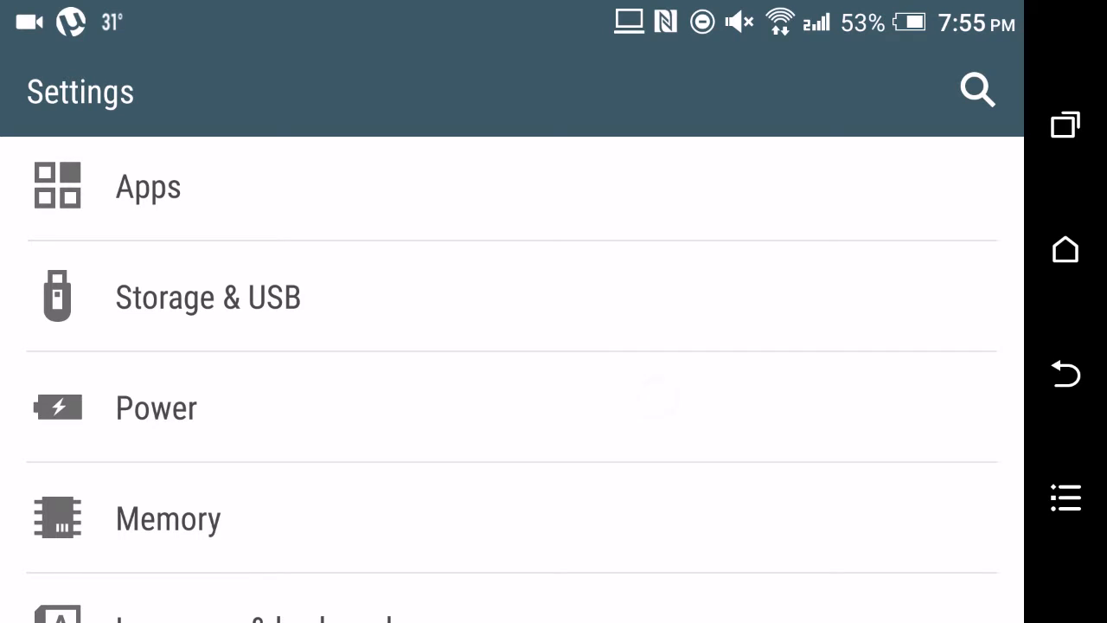
pyautogui.click(156, 408)
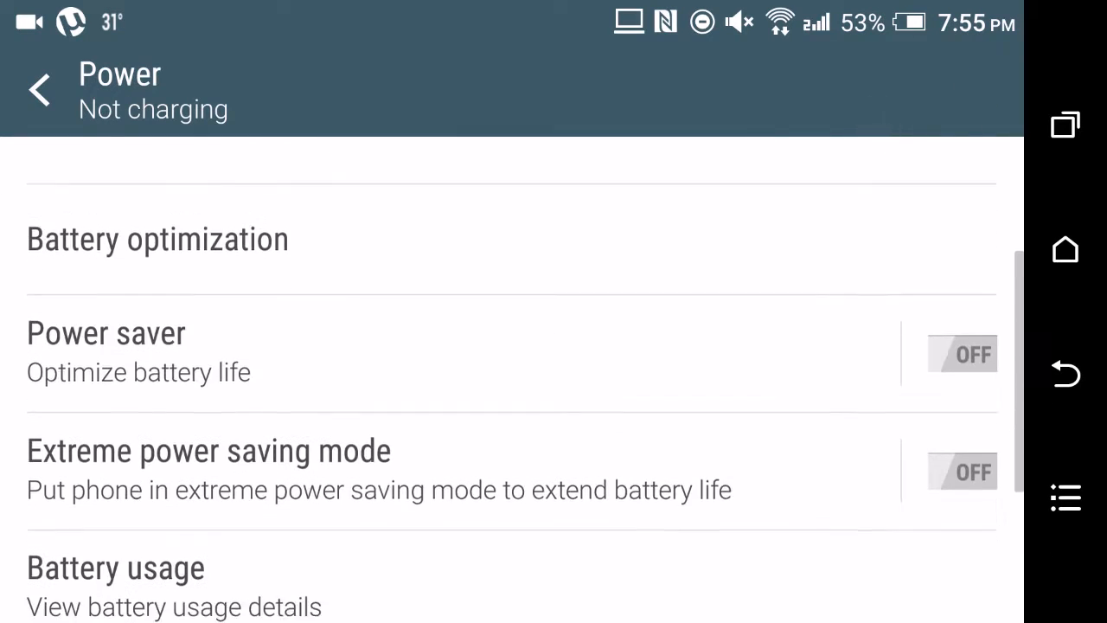
pyautogui.scroll(-3)
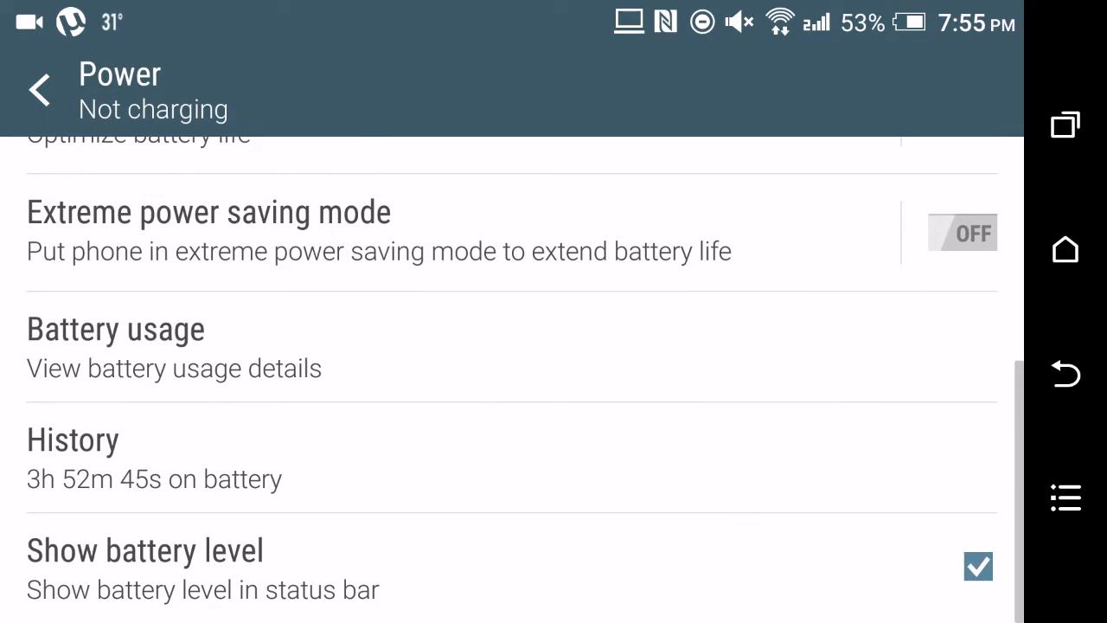
pyautogui.scroll(3)
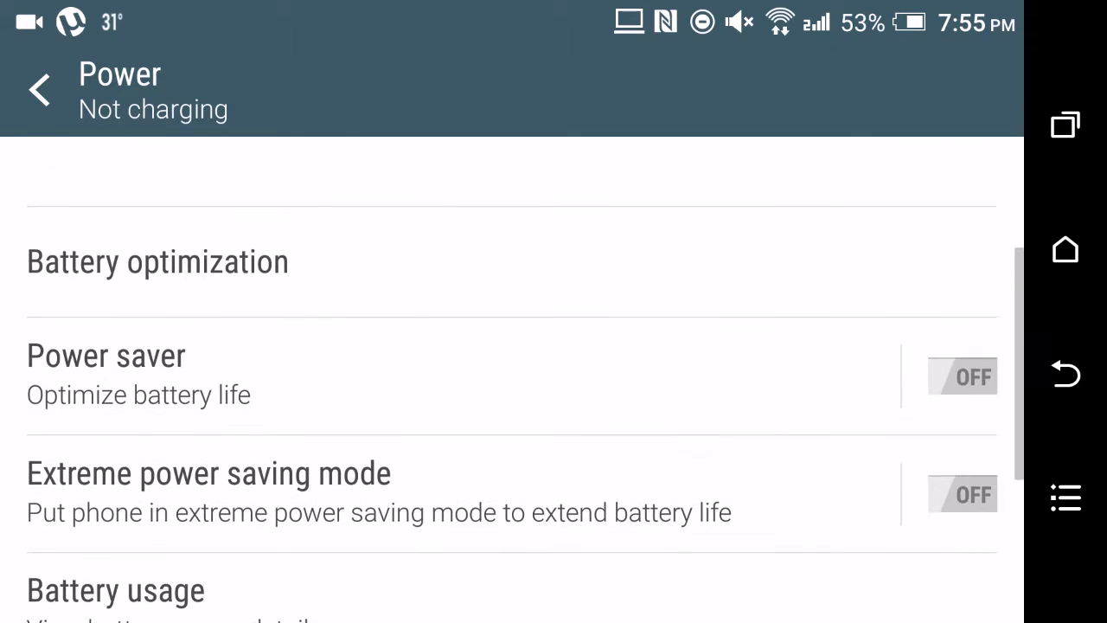
pyautogui.scroll(-3)
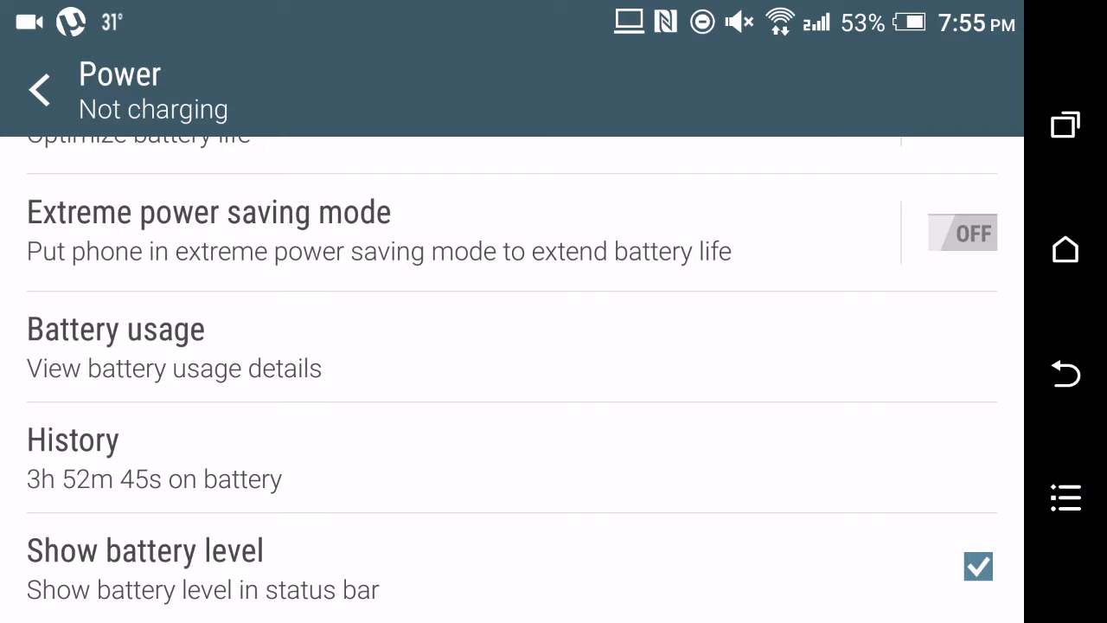
pyautogui.scroll(-3)
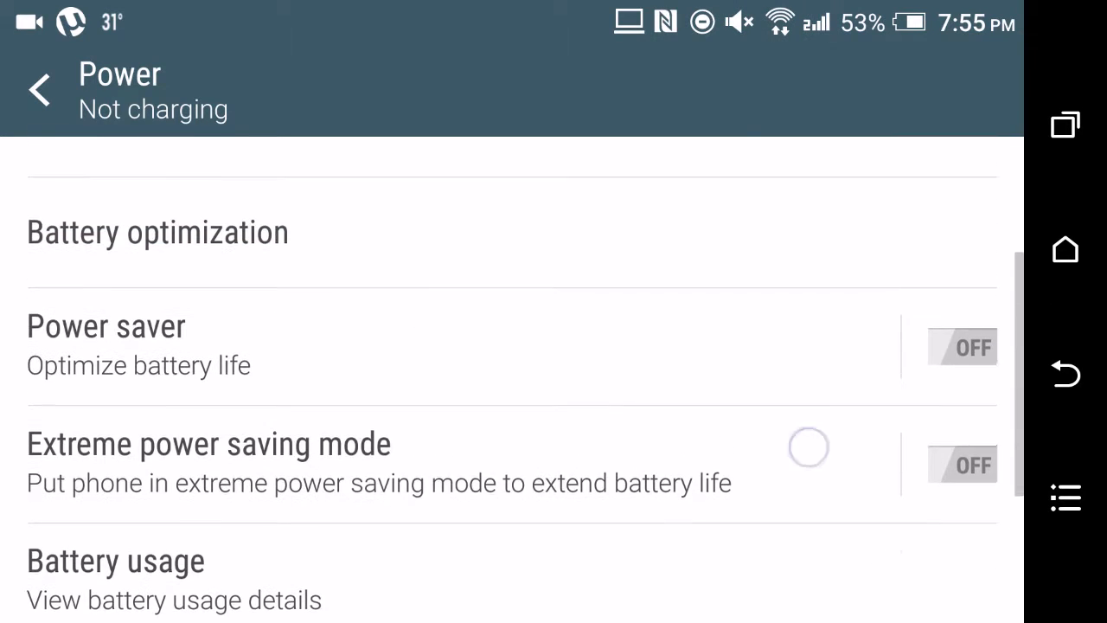
pyautogui.scroll(-3)
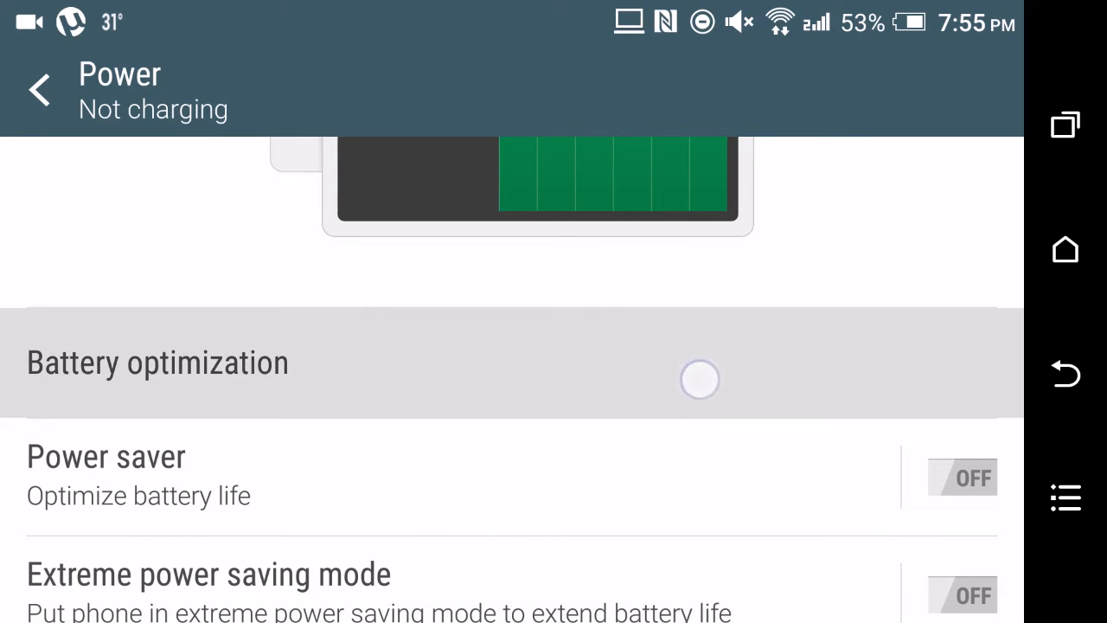
pyautogui.click(157, 363)
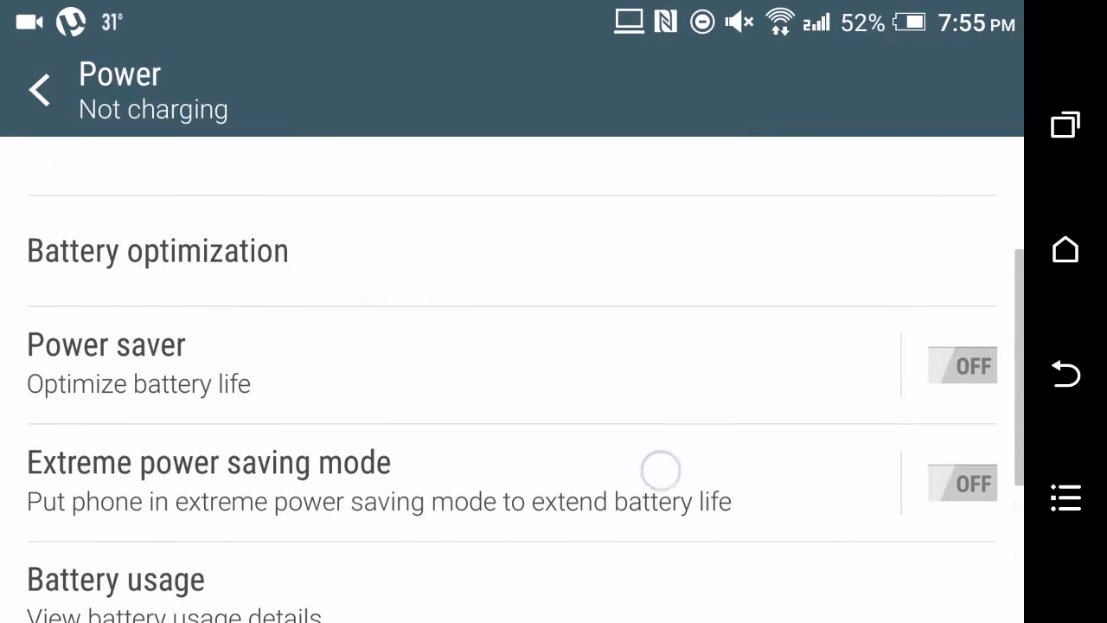
pyautogui.click(38, 90)
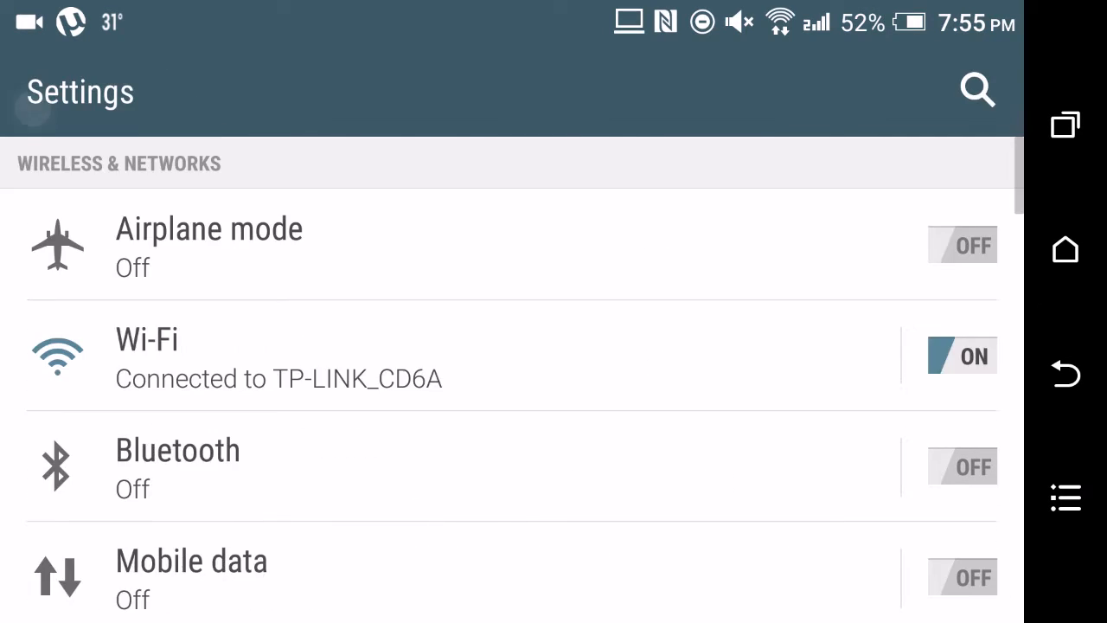
pyautogui.scroll(-3)
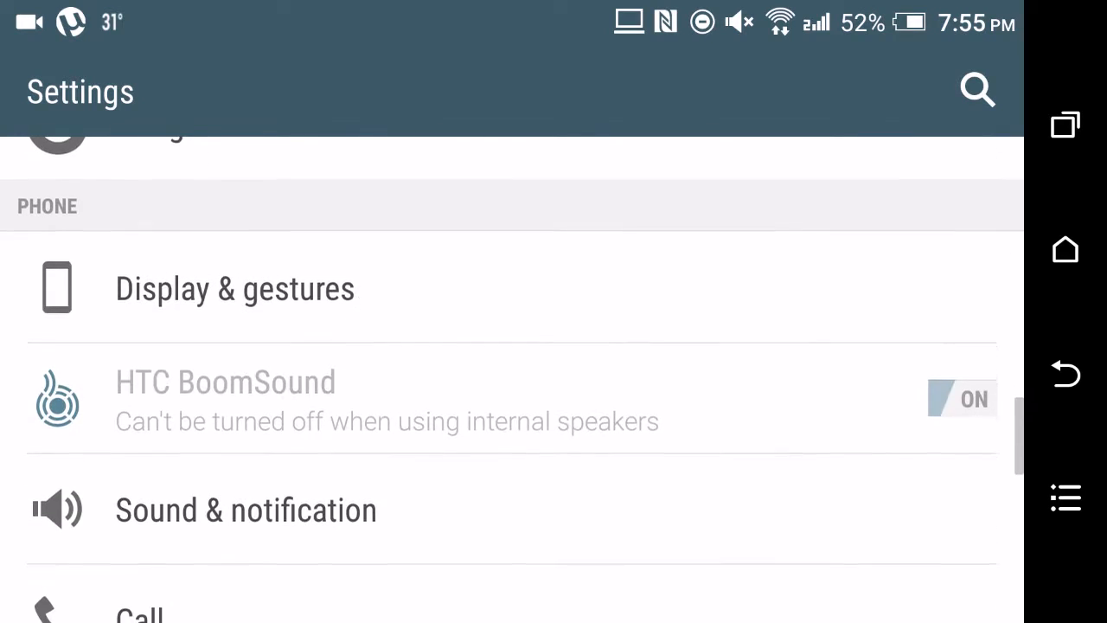
pyautogui.scroll(-3)
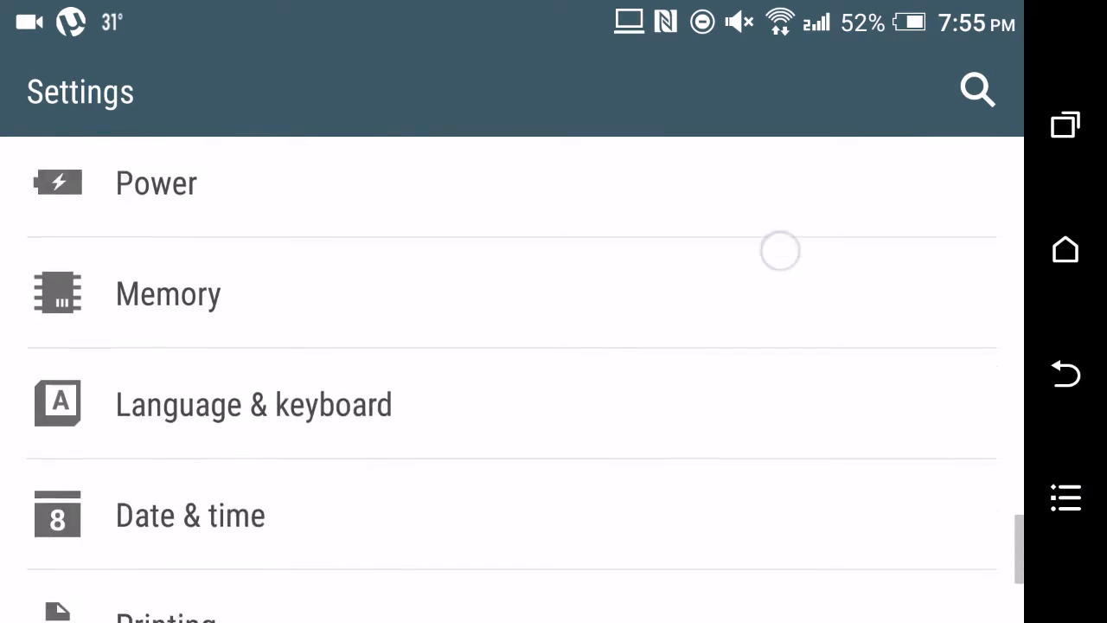
pyautogui.scroll(-3)
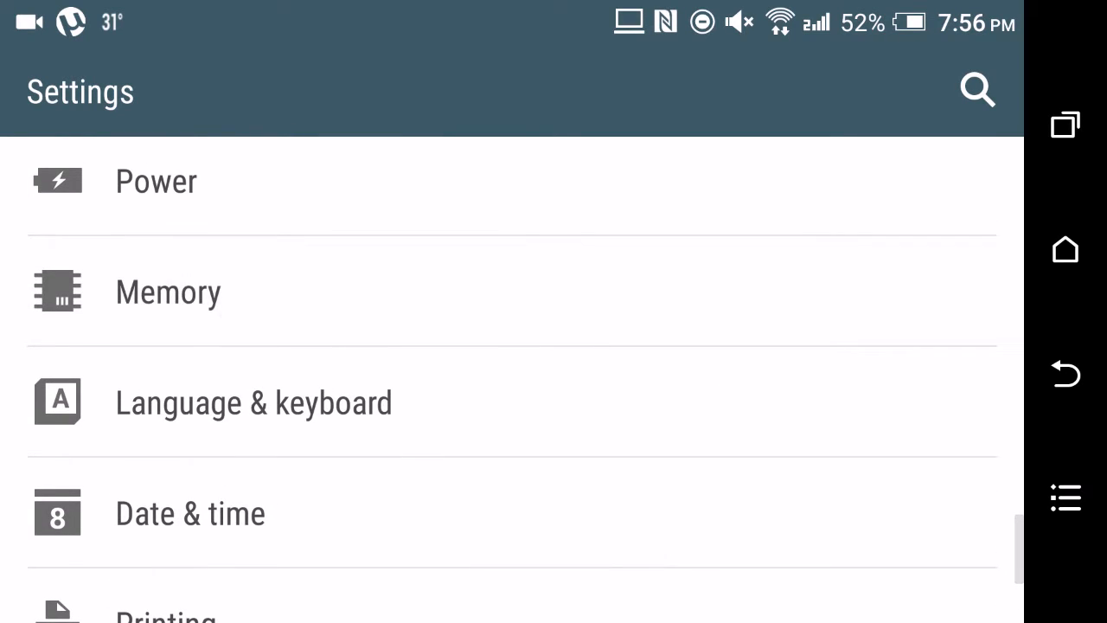
pyautogui.click(168, 291)
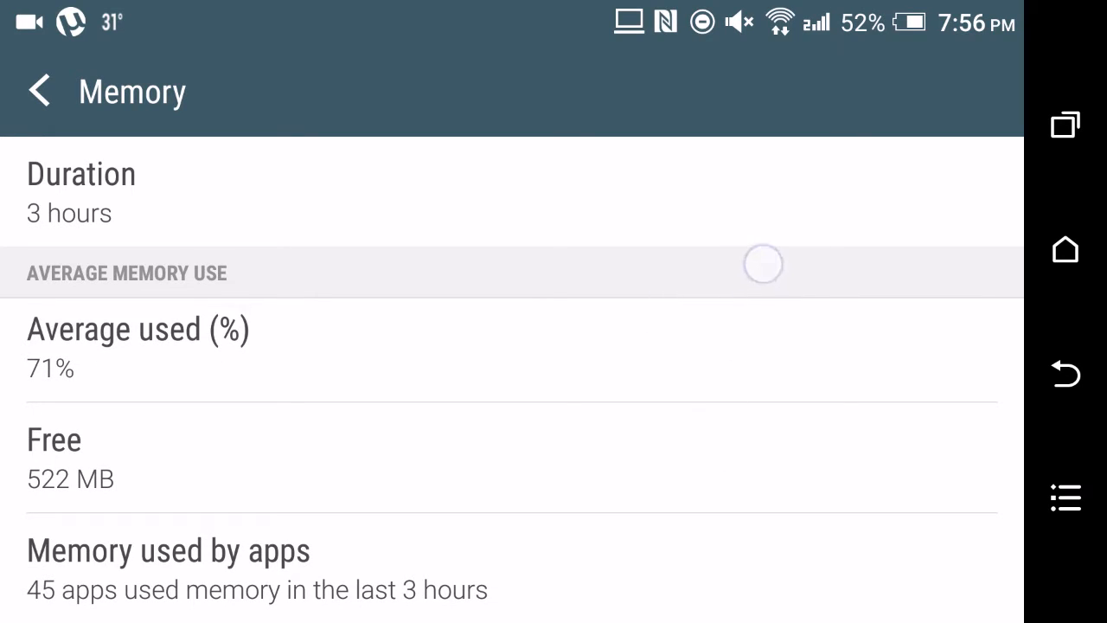
pyautogui.click(169, 550)
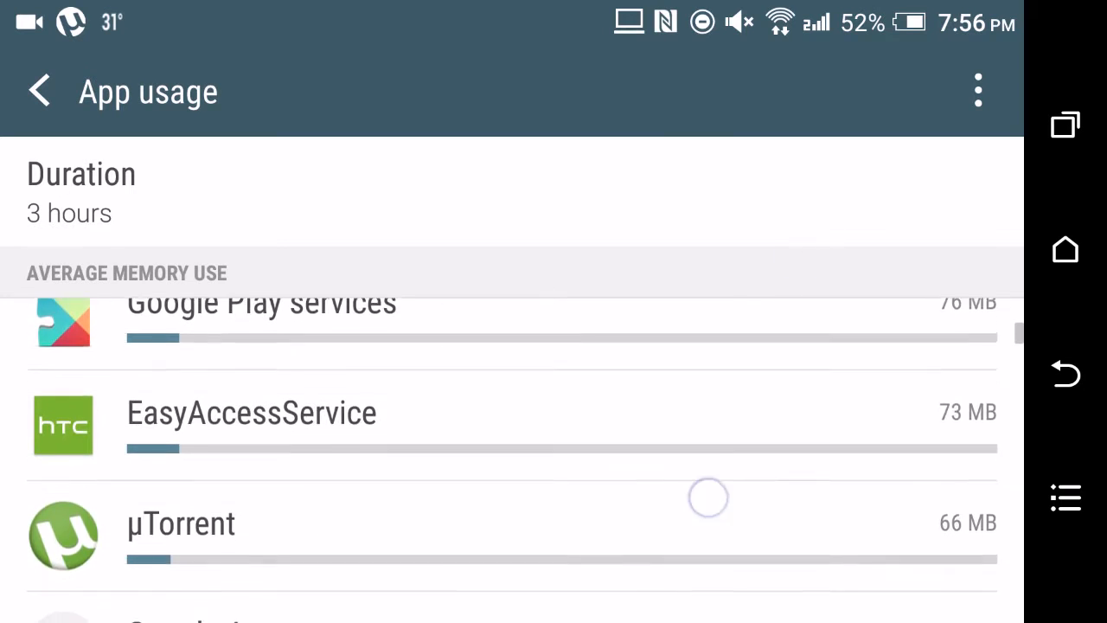
pyautogui.scroll(-3)
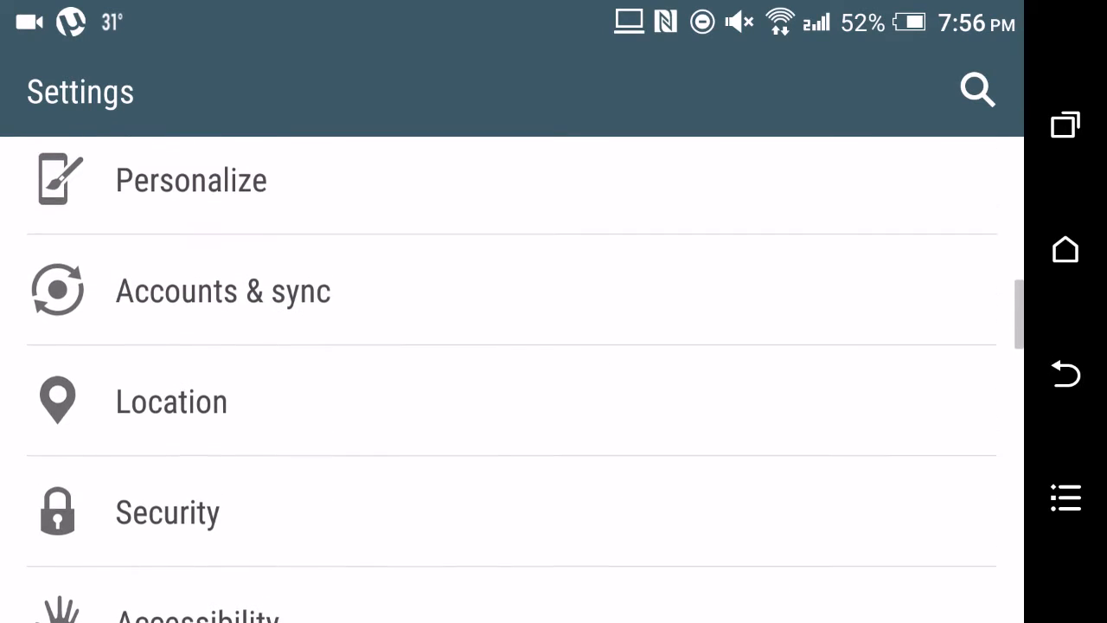
# Step: In Settings > Apps, show the overflow menu with Configure apps, Show system and Reset app preferences
pyautogui.scroll(-3)
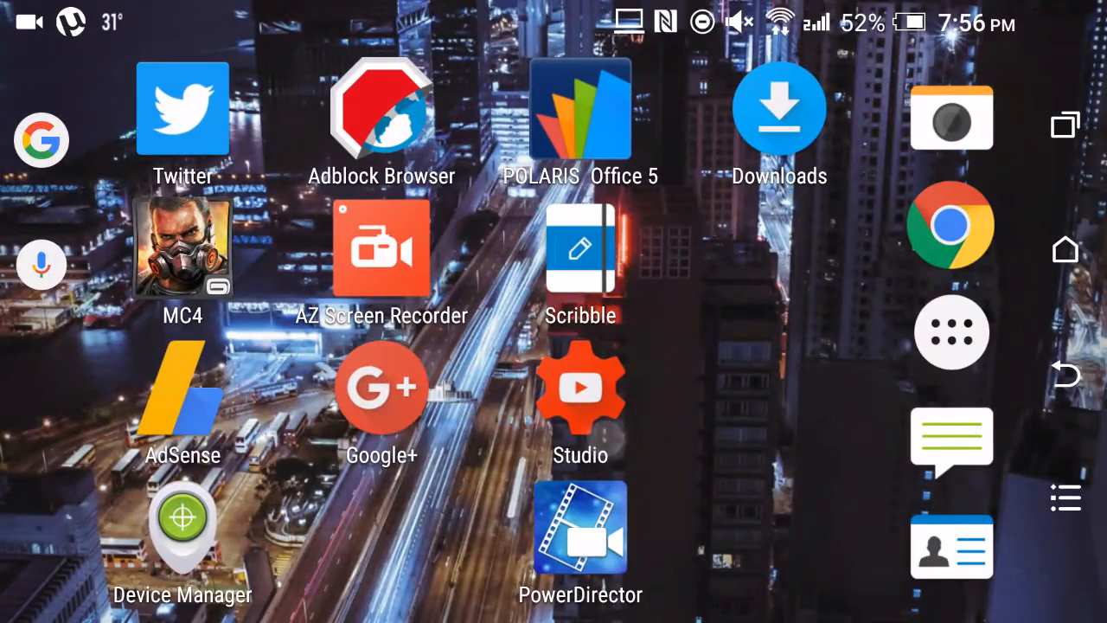
pyautogui.hscroll(-3)
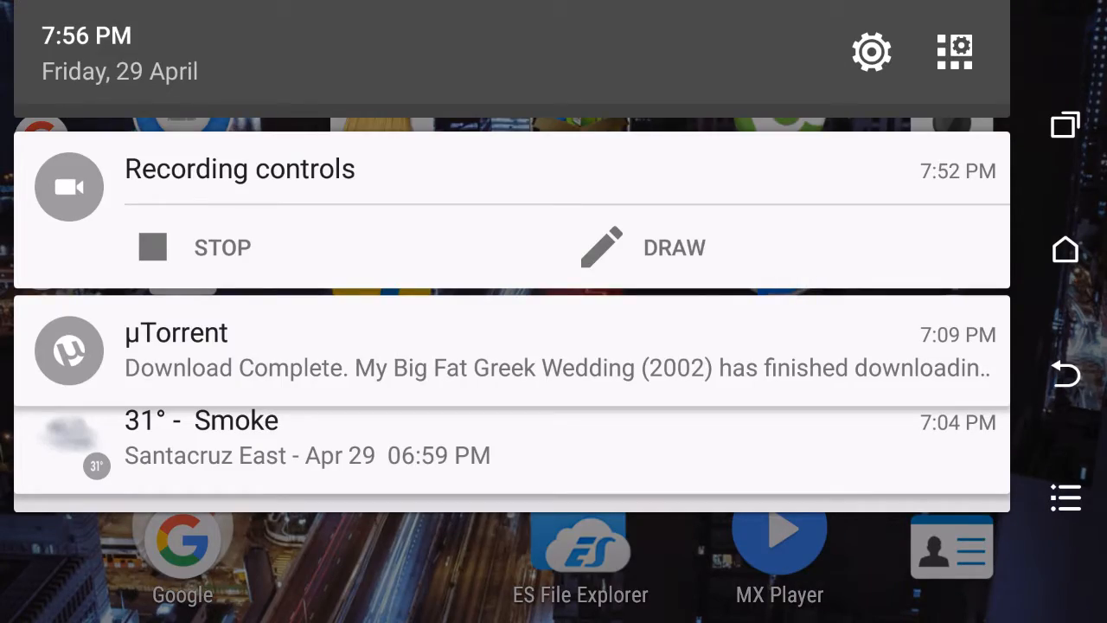
pyautogui.click(872, 51)
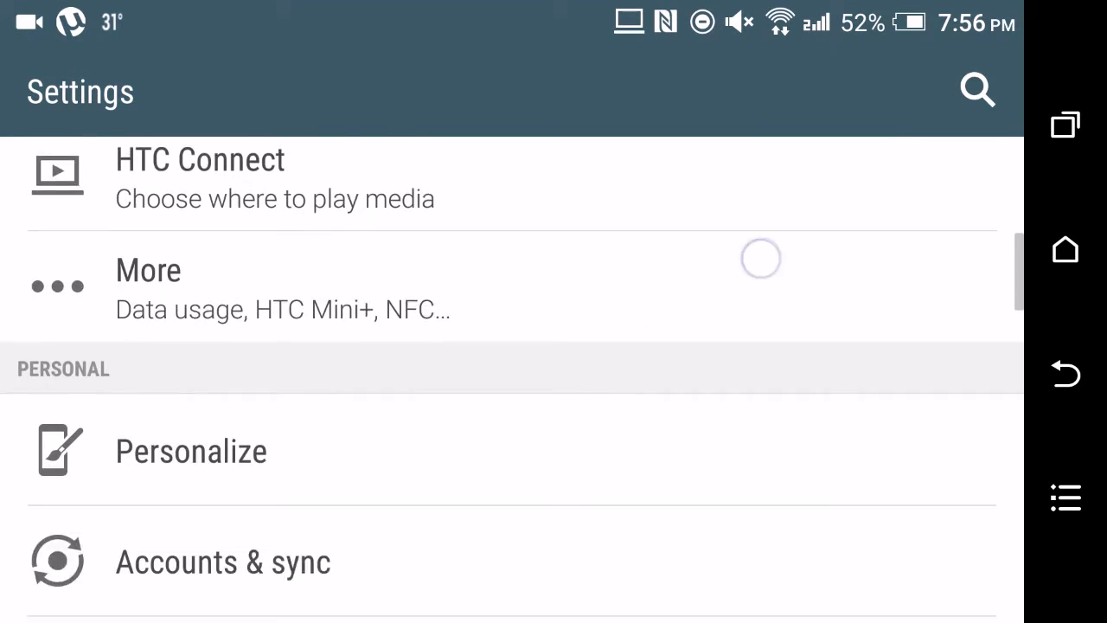
pyautogui.scroll(-3)
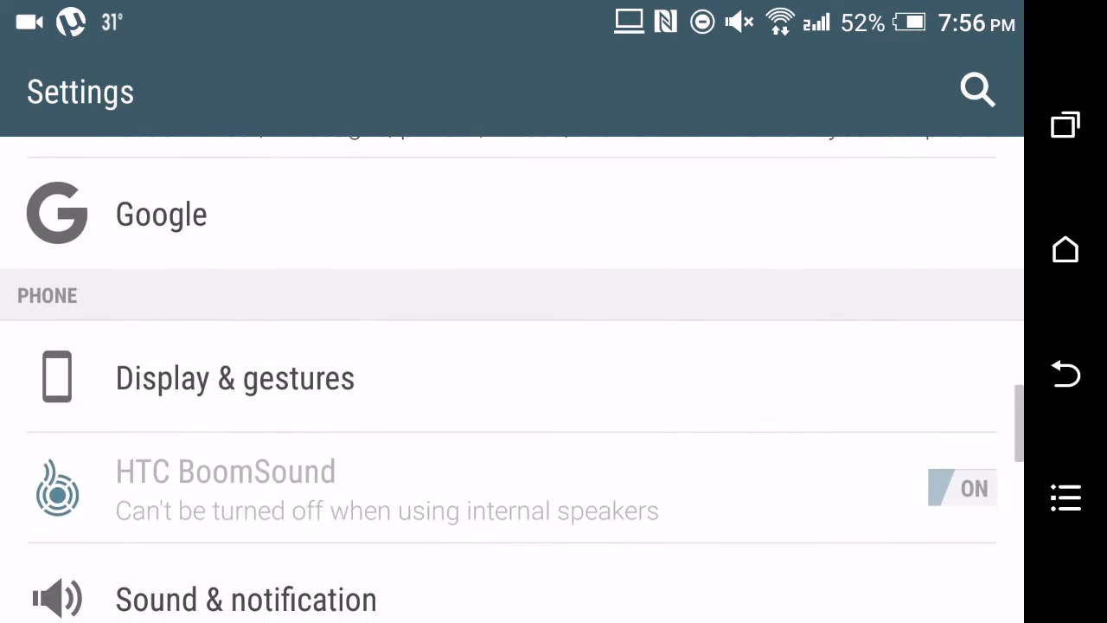
pyautogui.click(977, 90)
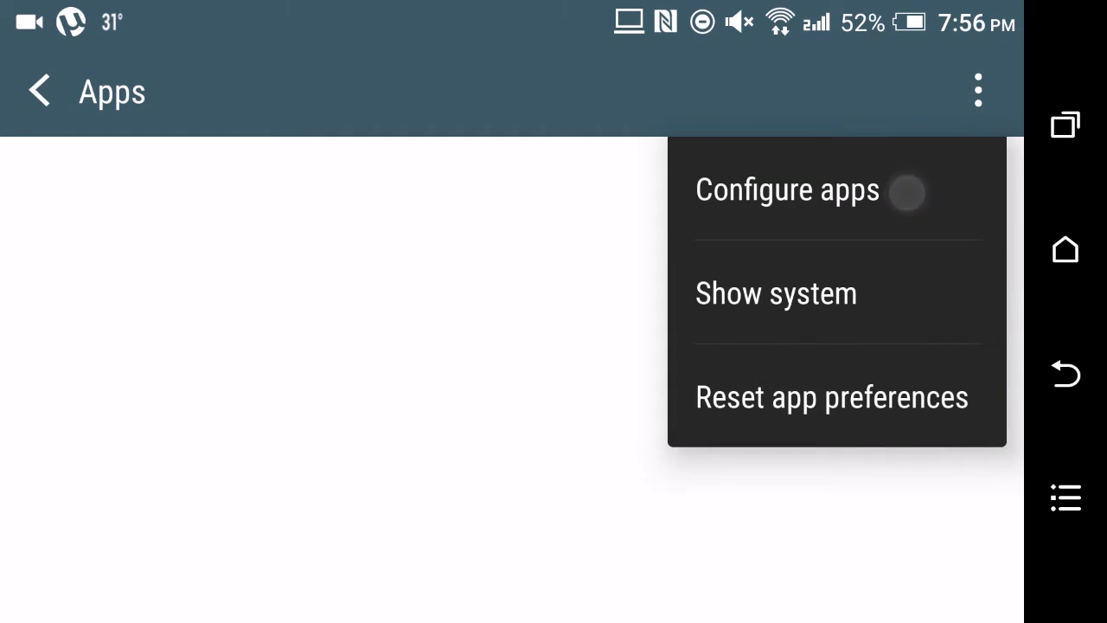
# Step: Reach App permissions via Configure apps and briefly review which apps can access Calendar
pyautogui.click(787, 189)
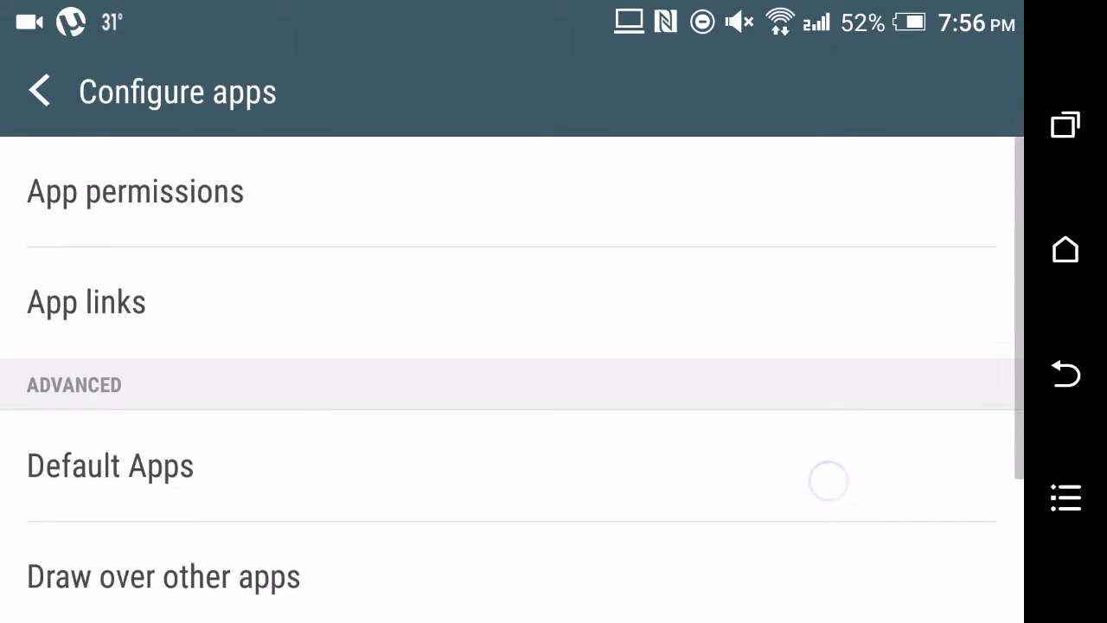
pyautogui.click(135, 191)
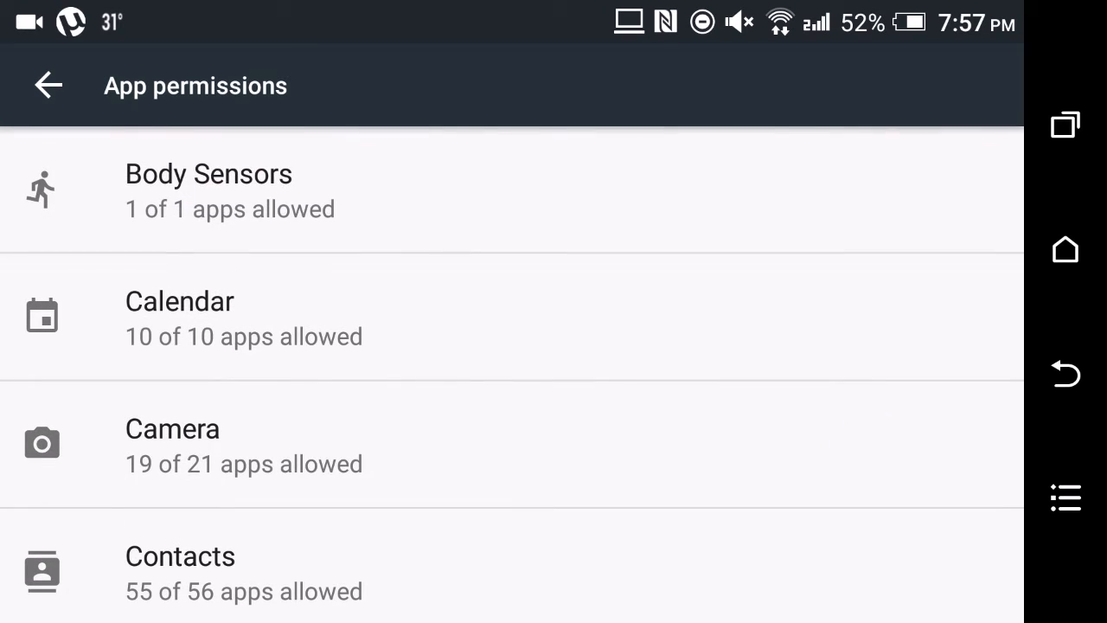
pyautogui.click(208, 189)
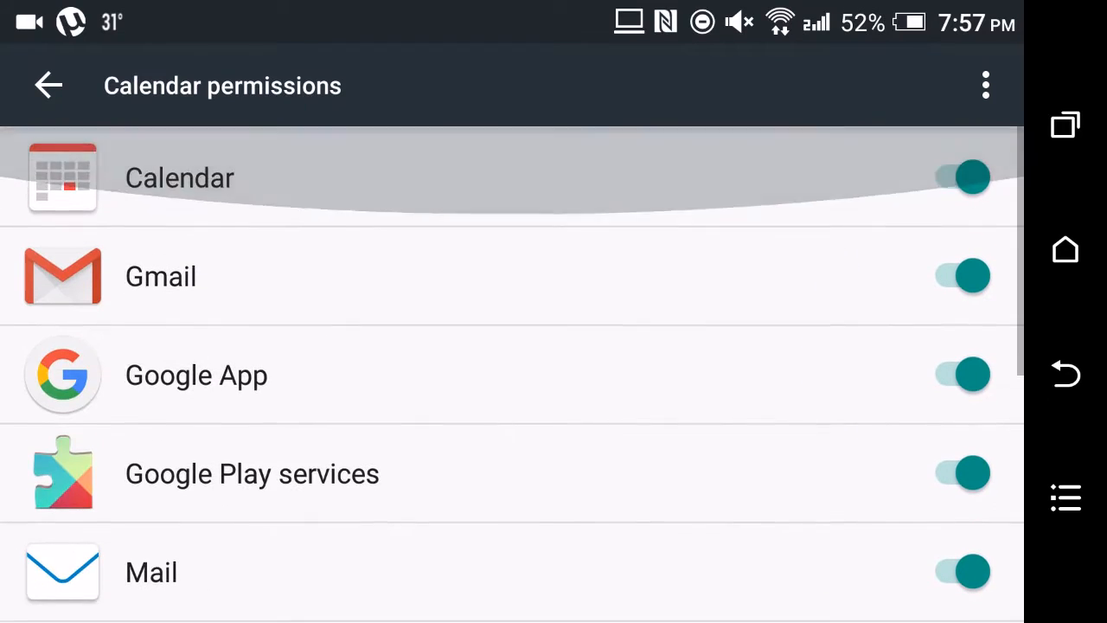
pyautogui.click(49, 85)
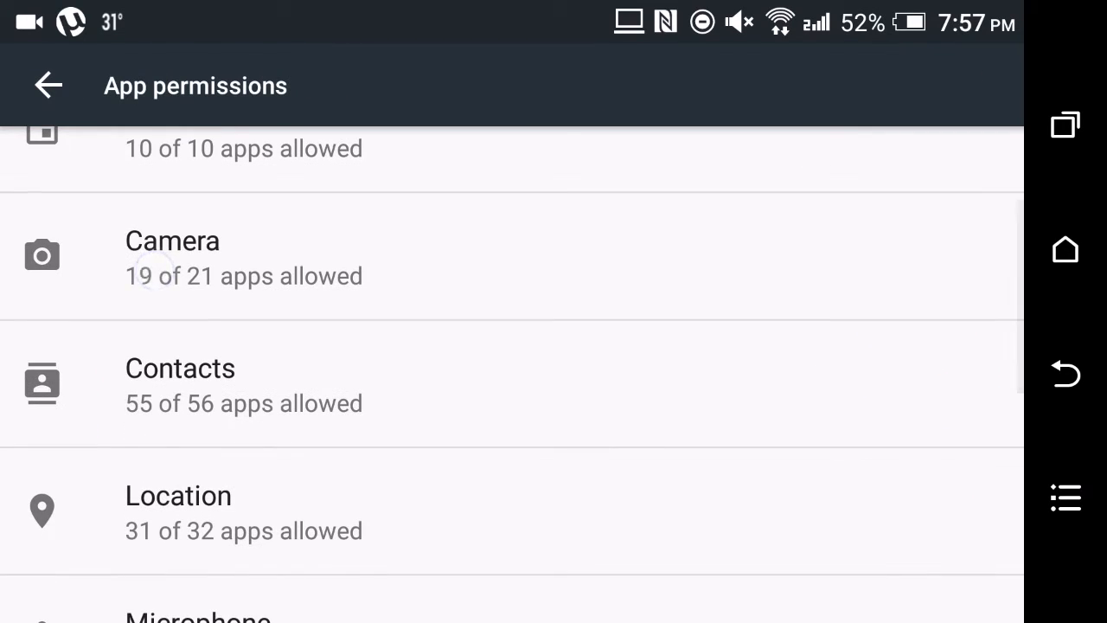
# Step: In Camera permissions, deny access to Flipkart and Street View, leaving 17 of 21 apps allowed
pyautogui.click(173, 256)
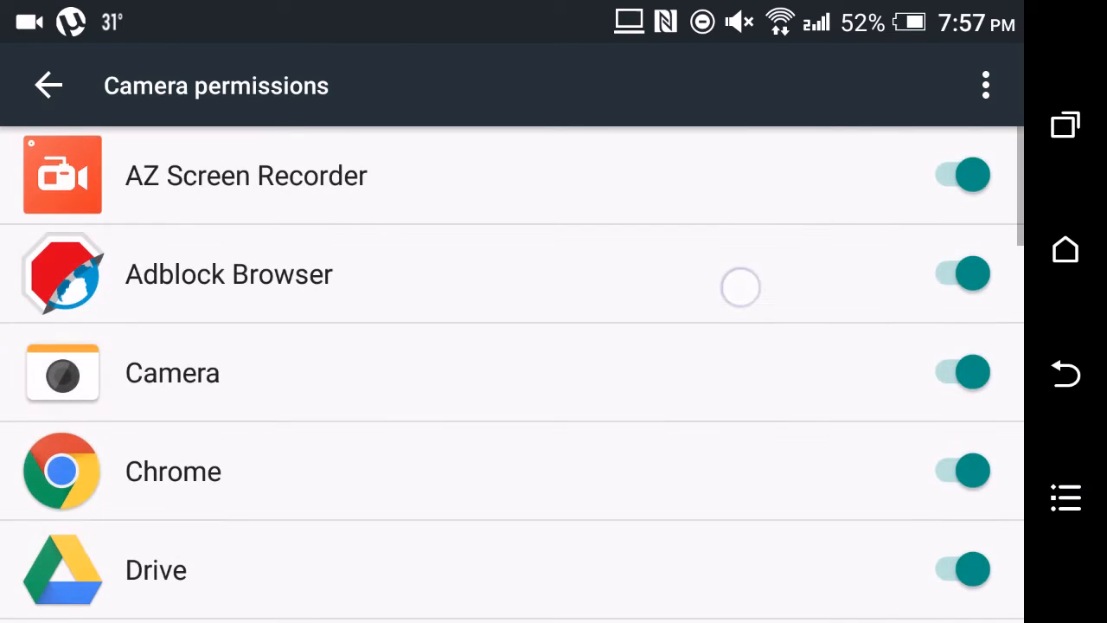
pyautogui.scroll(-3)
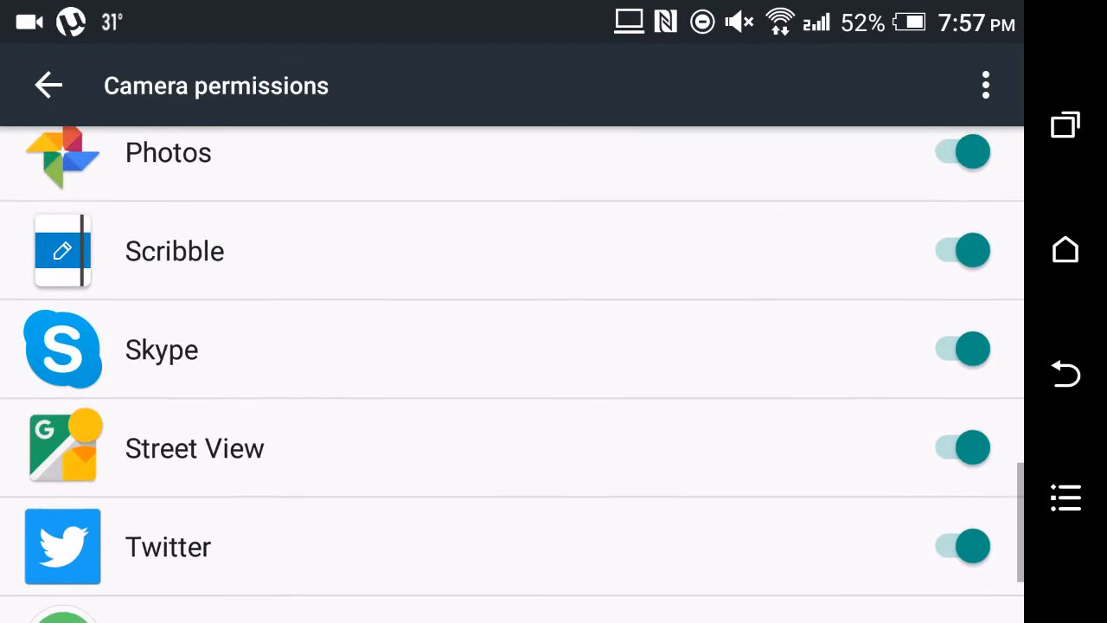
pyautogui.scroll(-3)
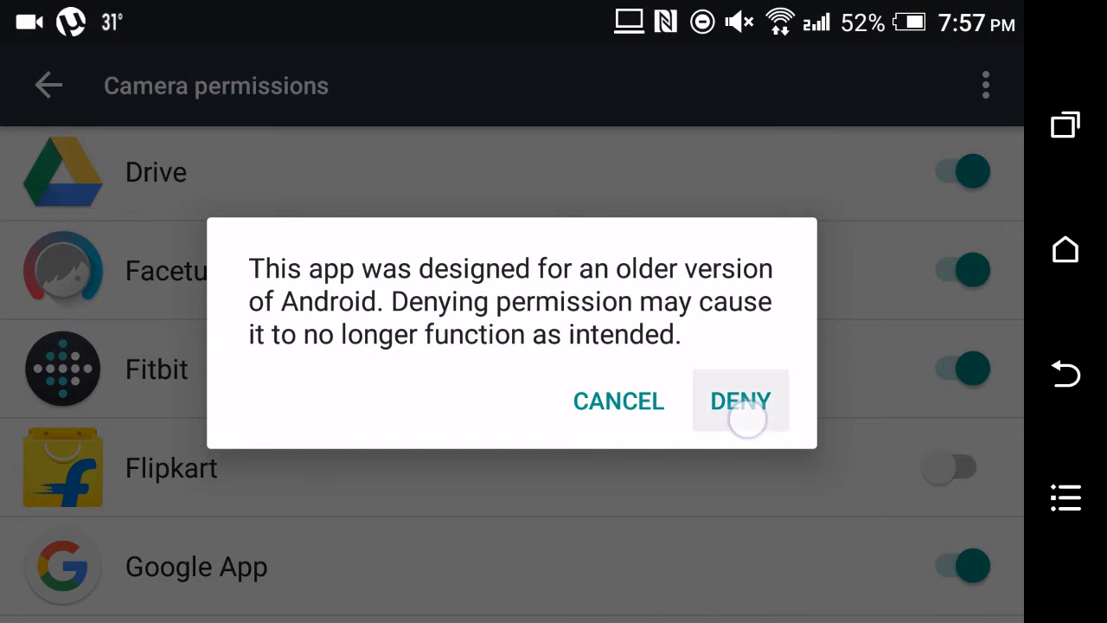
pyautogui.click(740, 402)
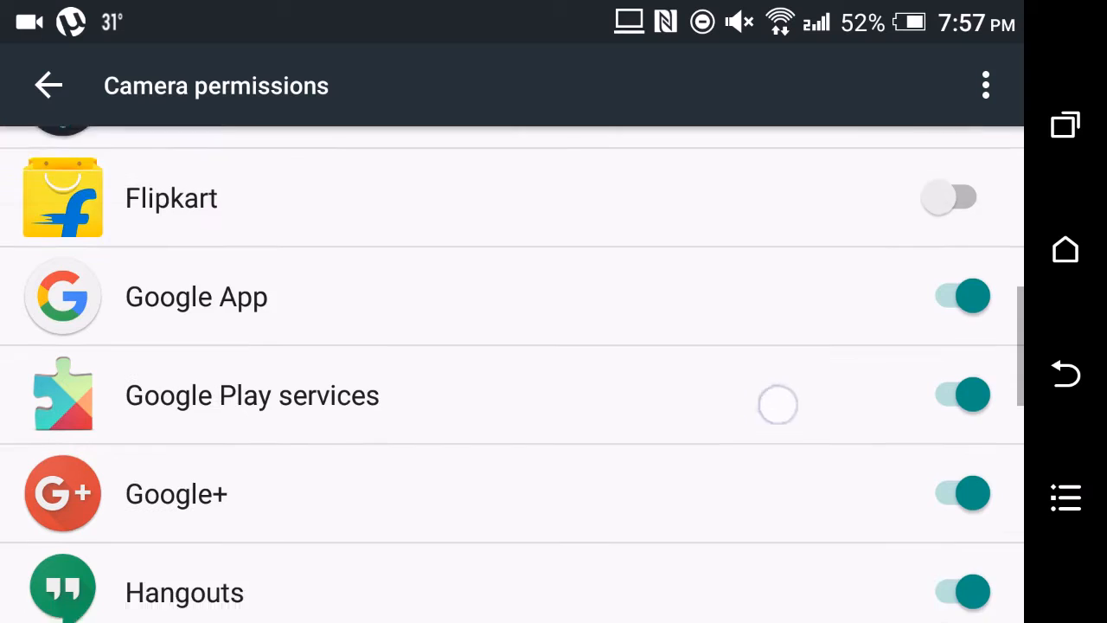
pyautogui.scroll(-3)
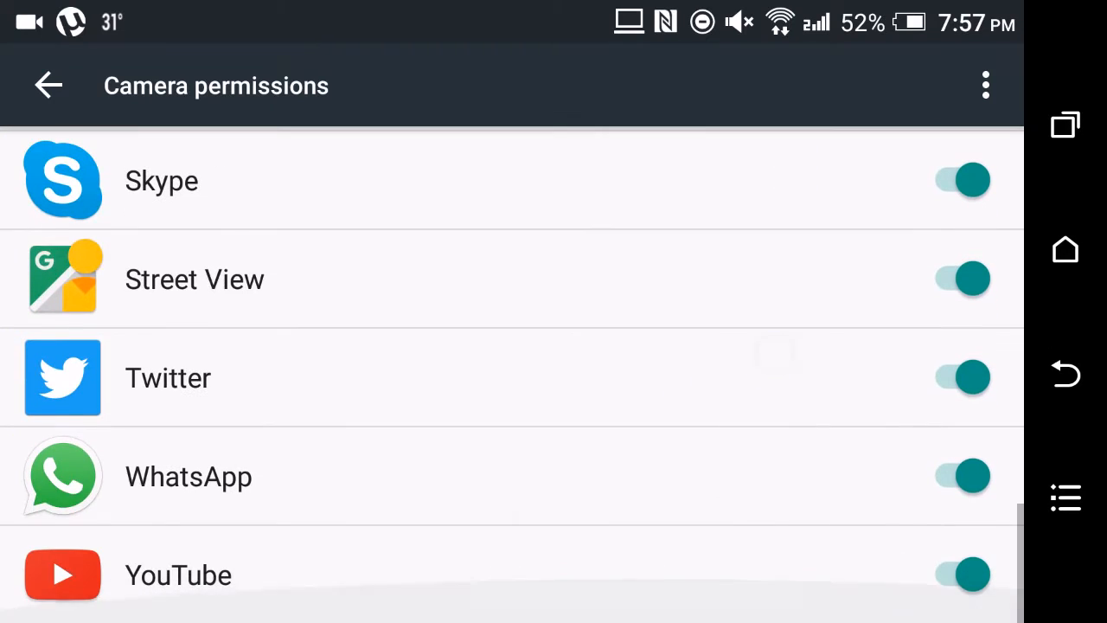
pyautogui.scroll(-3)
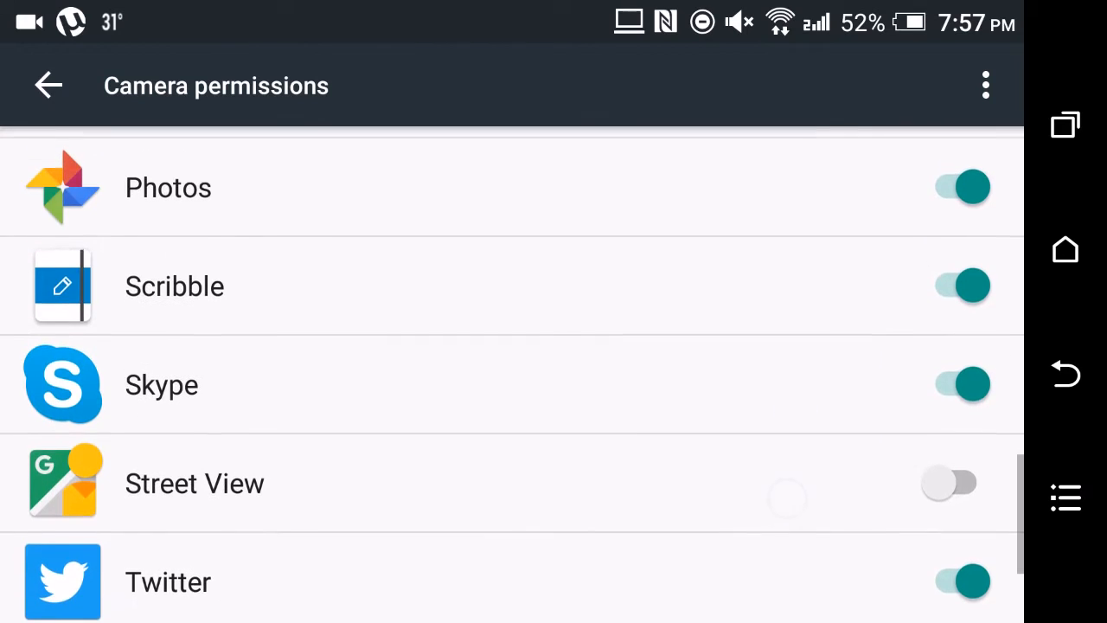
pyautogui.scroll(-3)
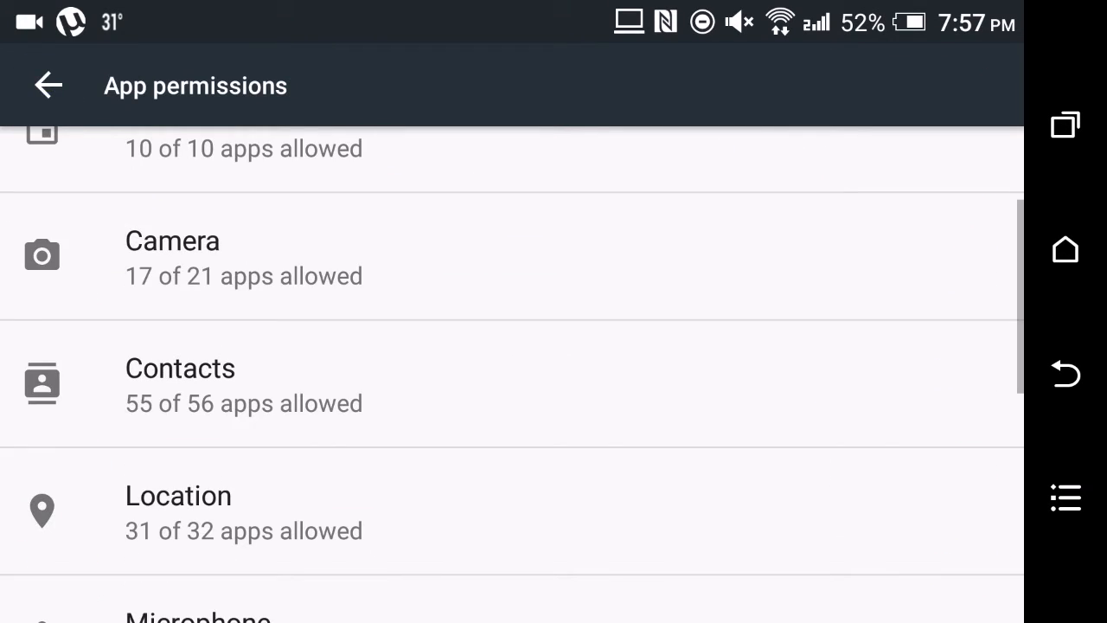
# Step: Back out of app permissions to the main Settings list and scroll through it
pyautogui.click(48, 87)
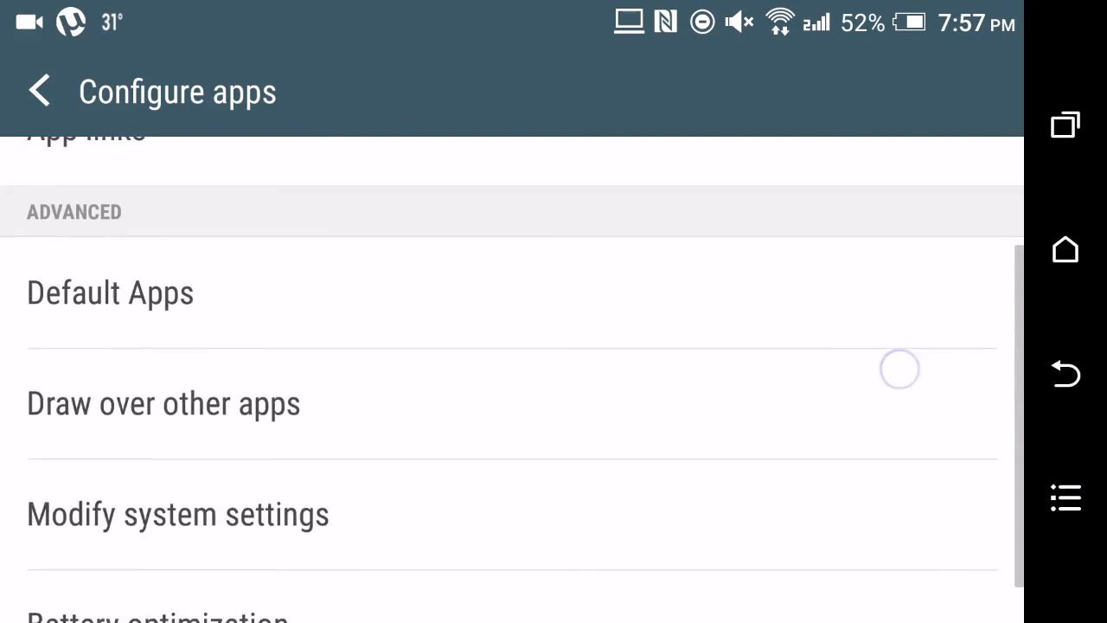
pyautogui.click(38, 90)
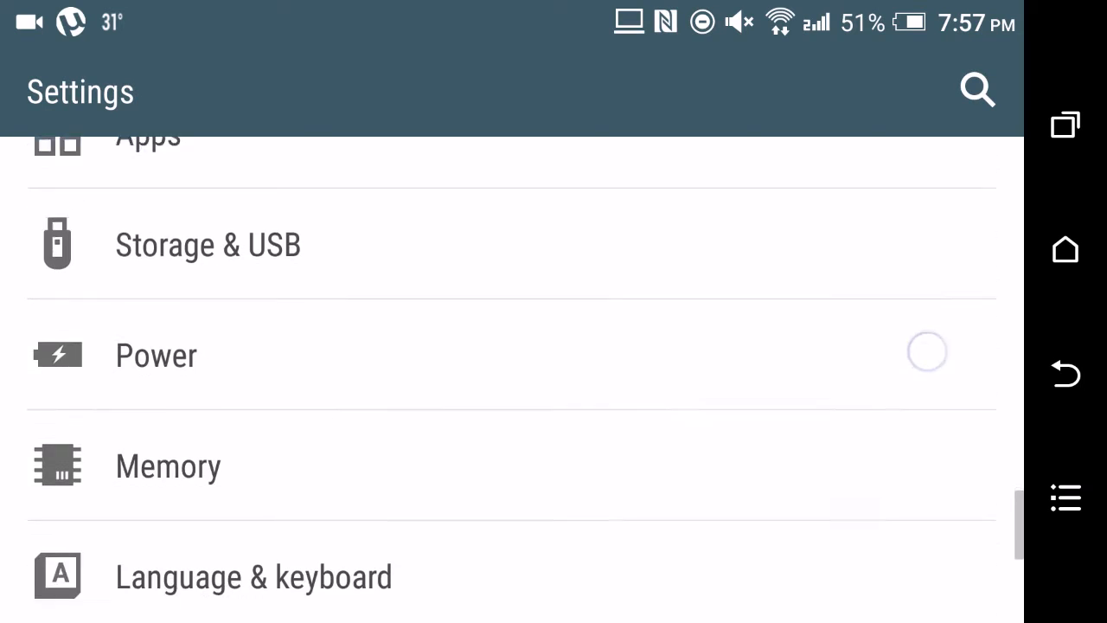
pyautogui.scroll(-3)
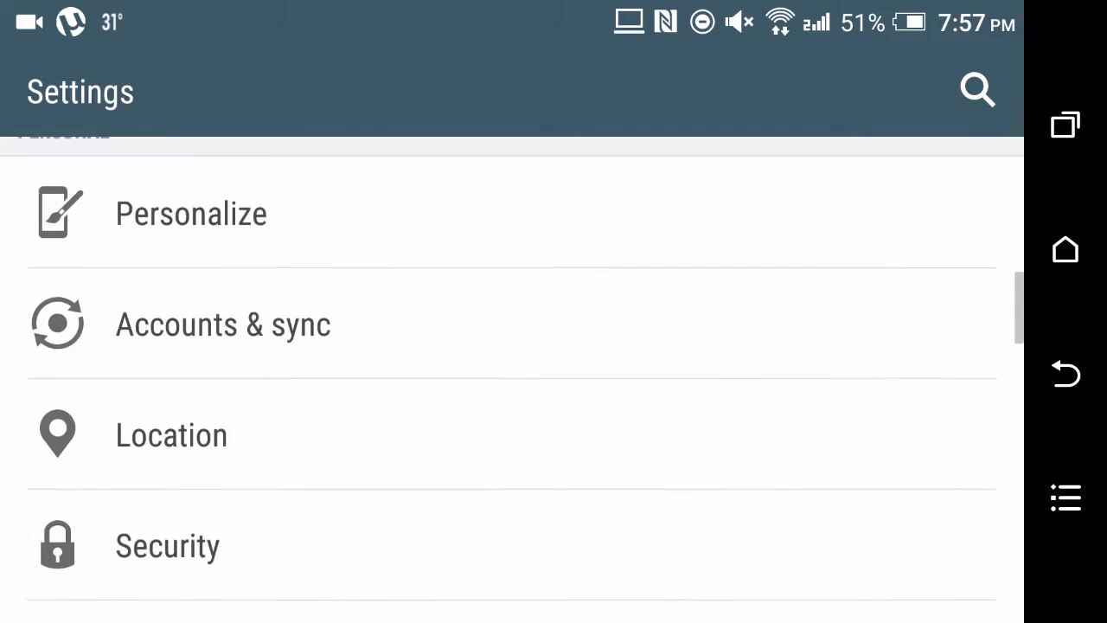
pyautogui.scroll(-3)
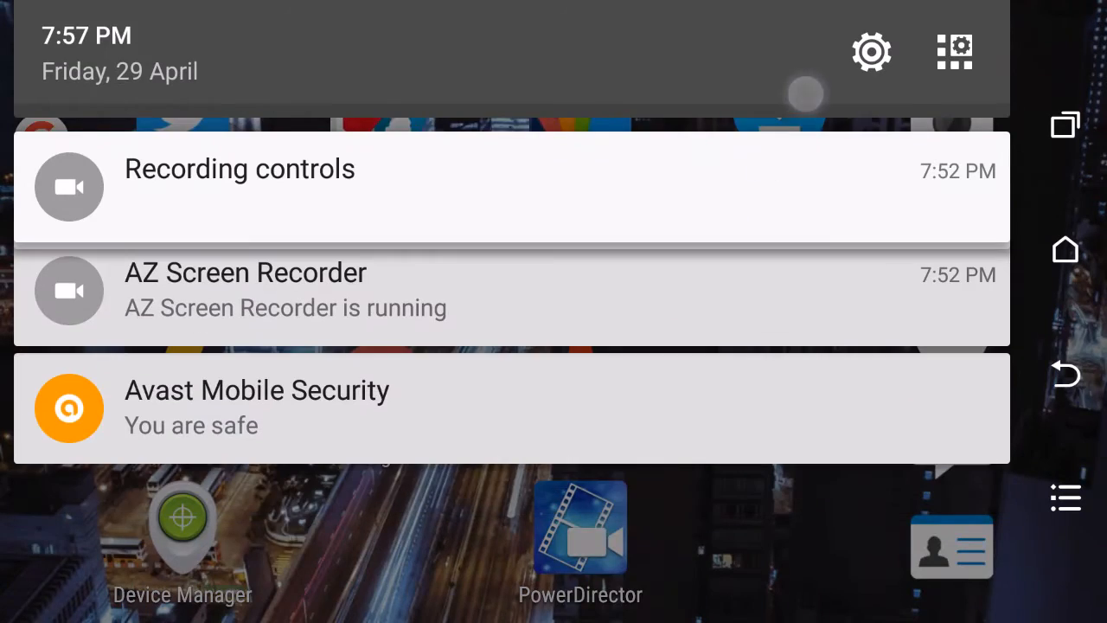
# Step: Dismiss the notification shade and return to the home screen
pyautogui.click(238, 170)
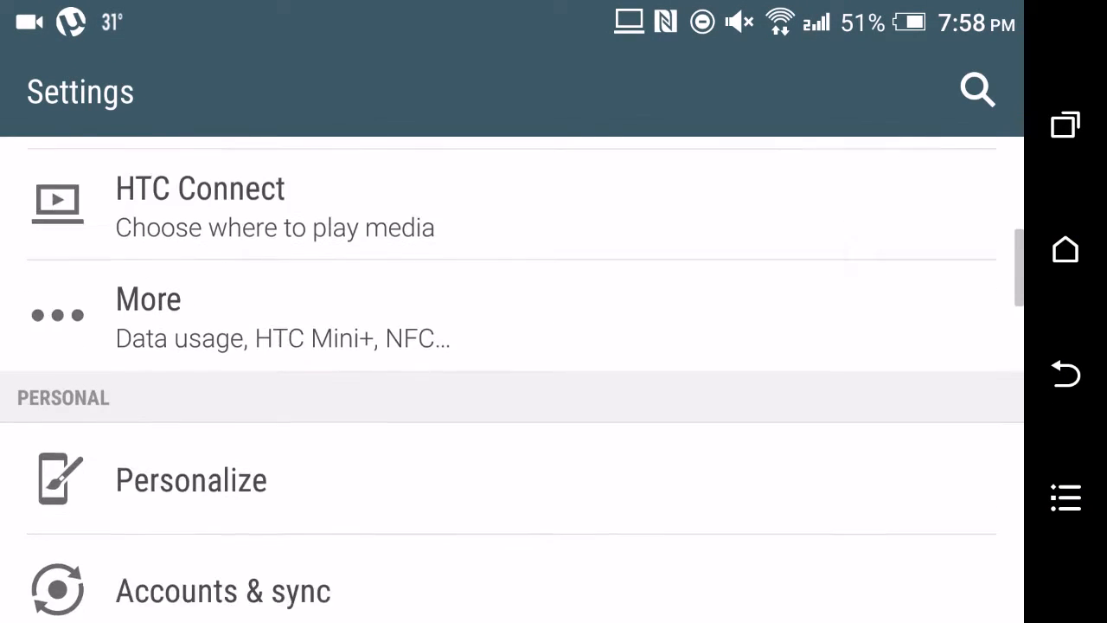
pyautogui.scroll(-3)
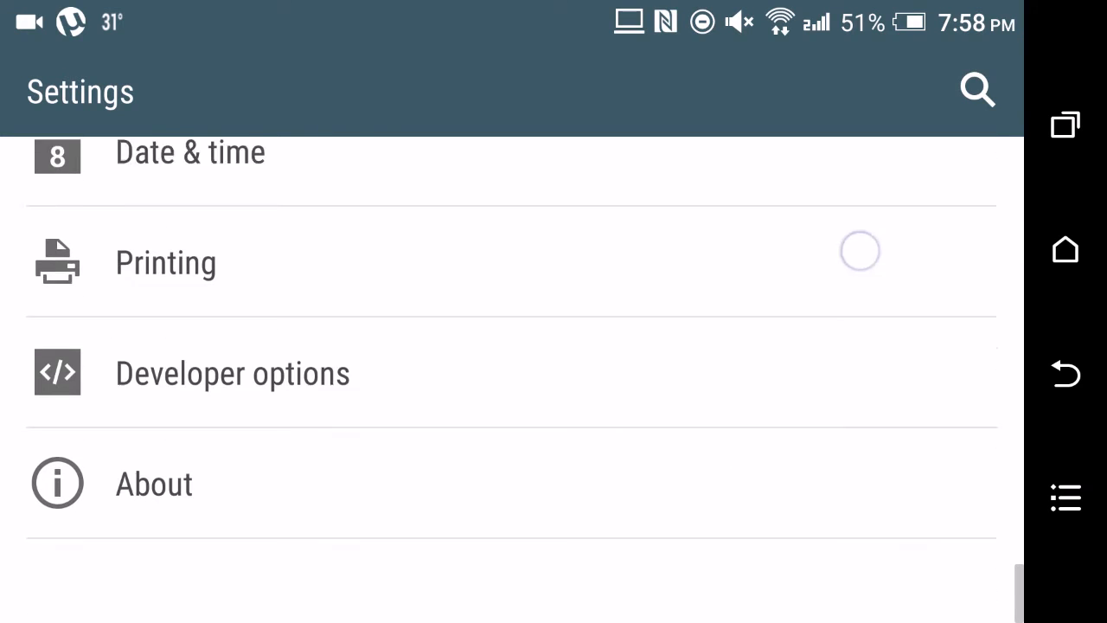
pyautogui.scroll(3)
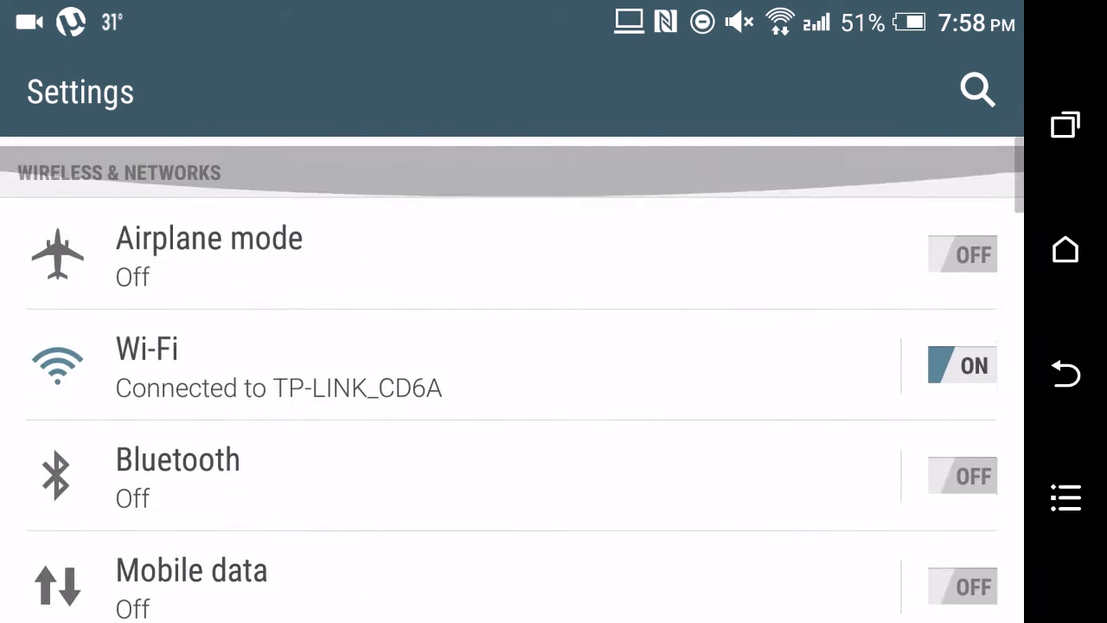
pyautogui.scroll(-3)
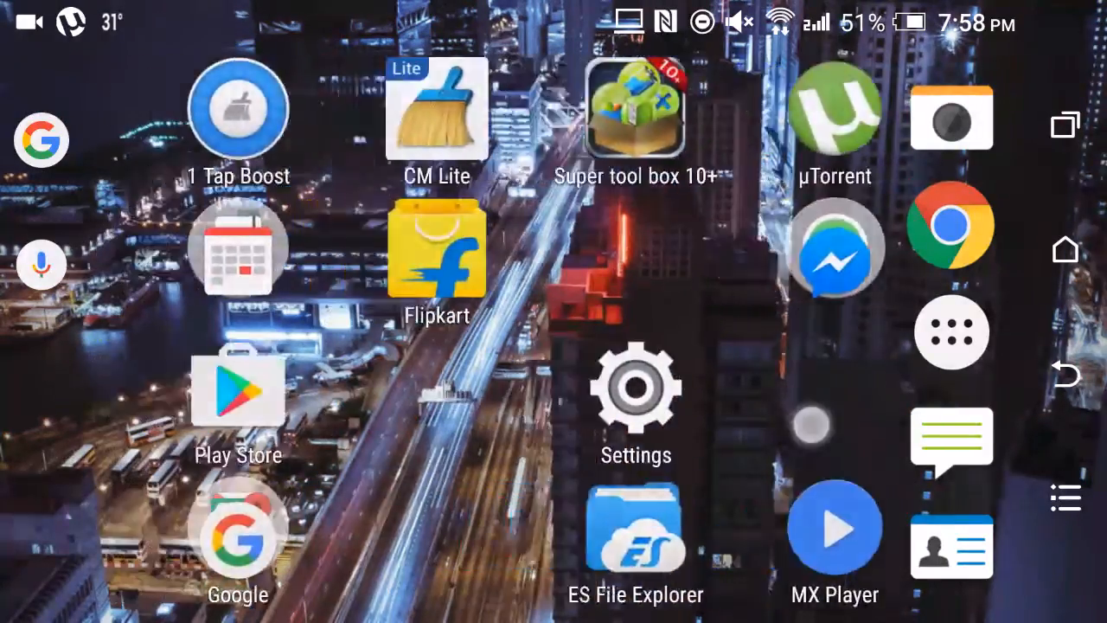
pyautogui.hscroll(-3)
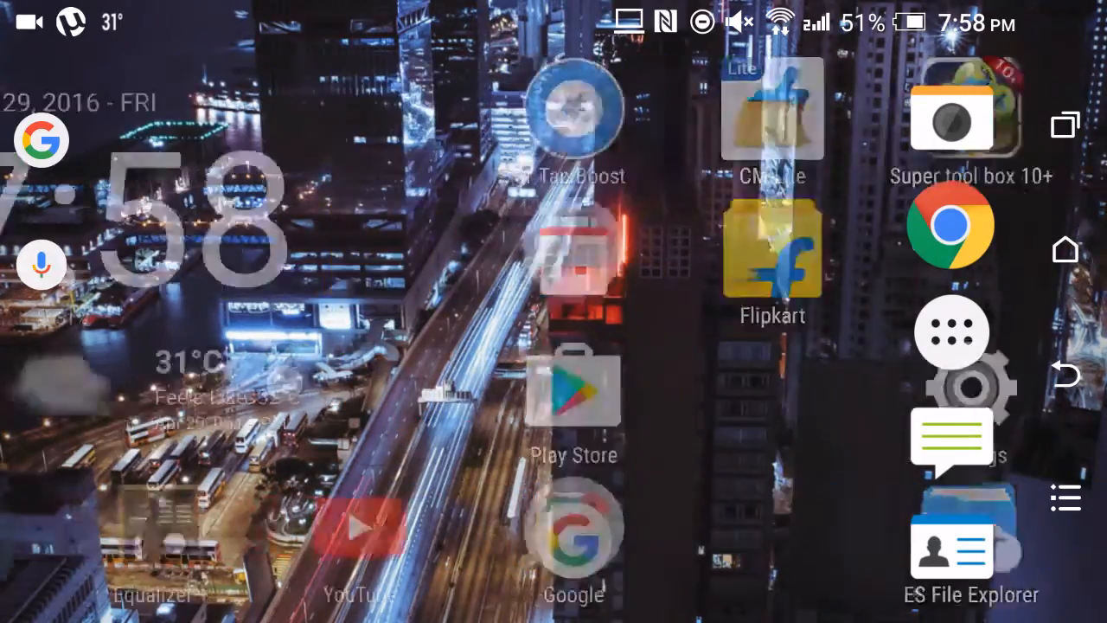
pyautogui.hscroll(-3)
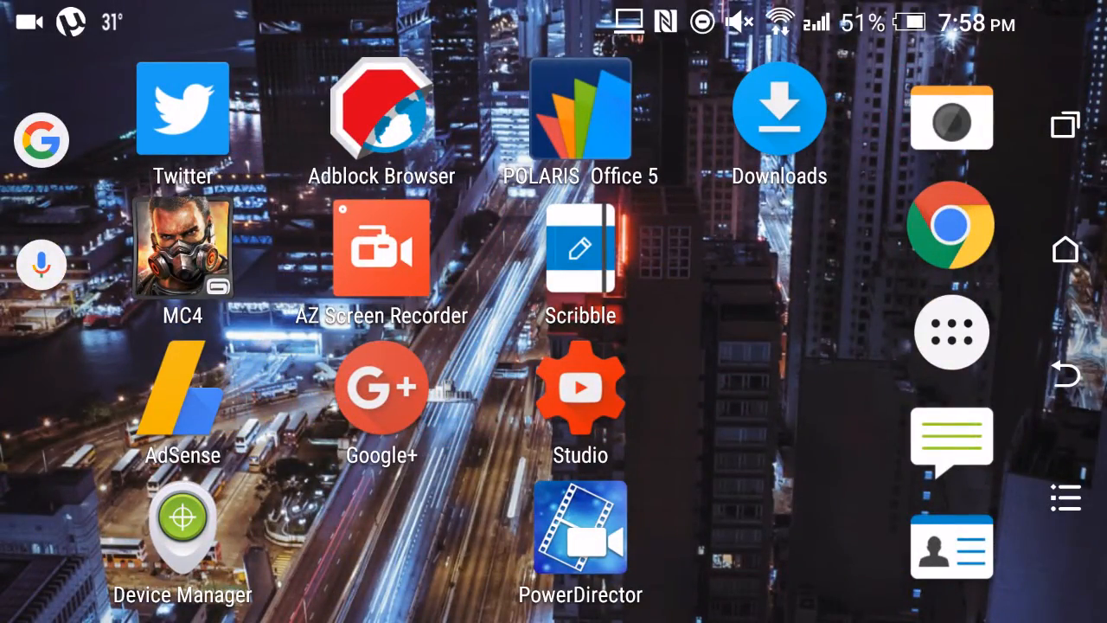
pyautogui.hscroll(-3)
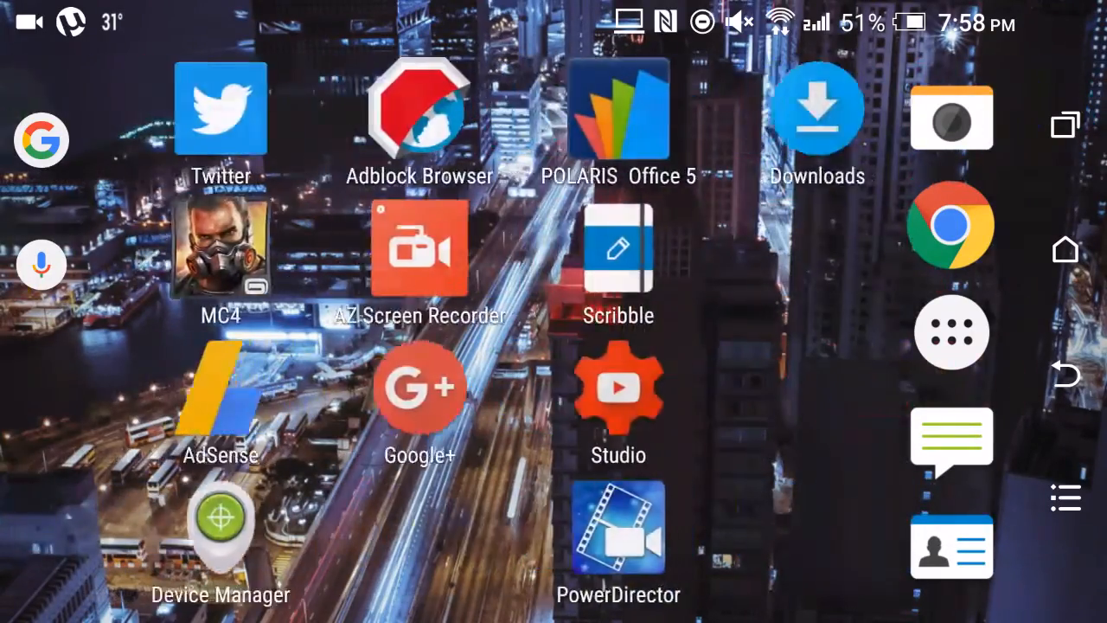
pyautogui.hscroll(-3)
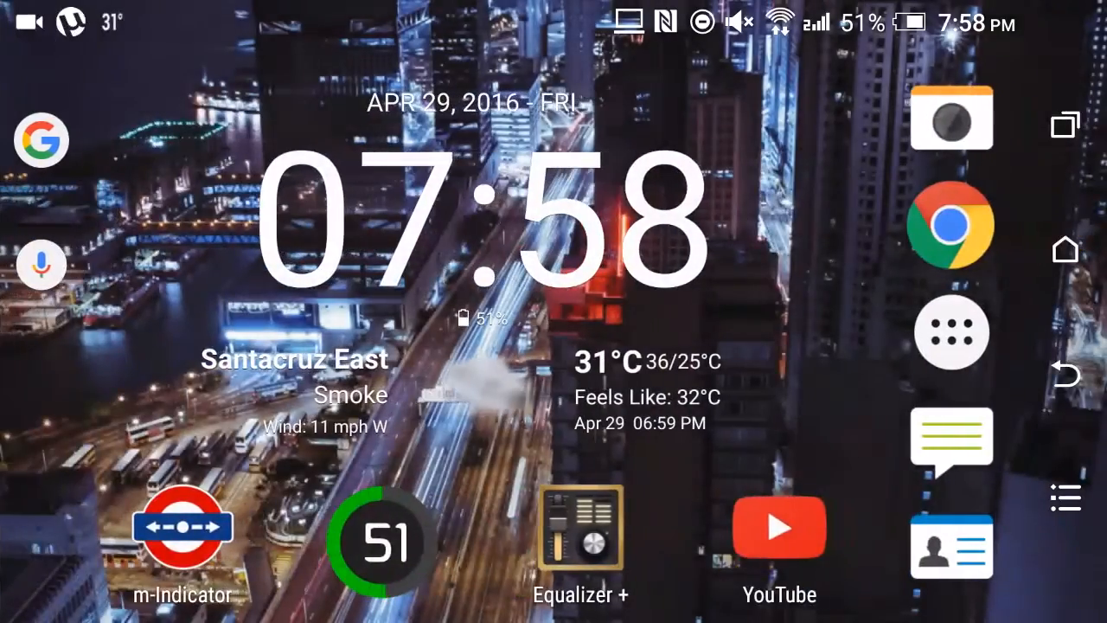
pyautogui.hscroll(-3)
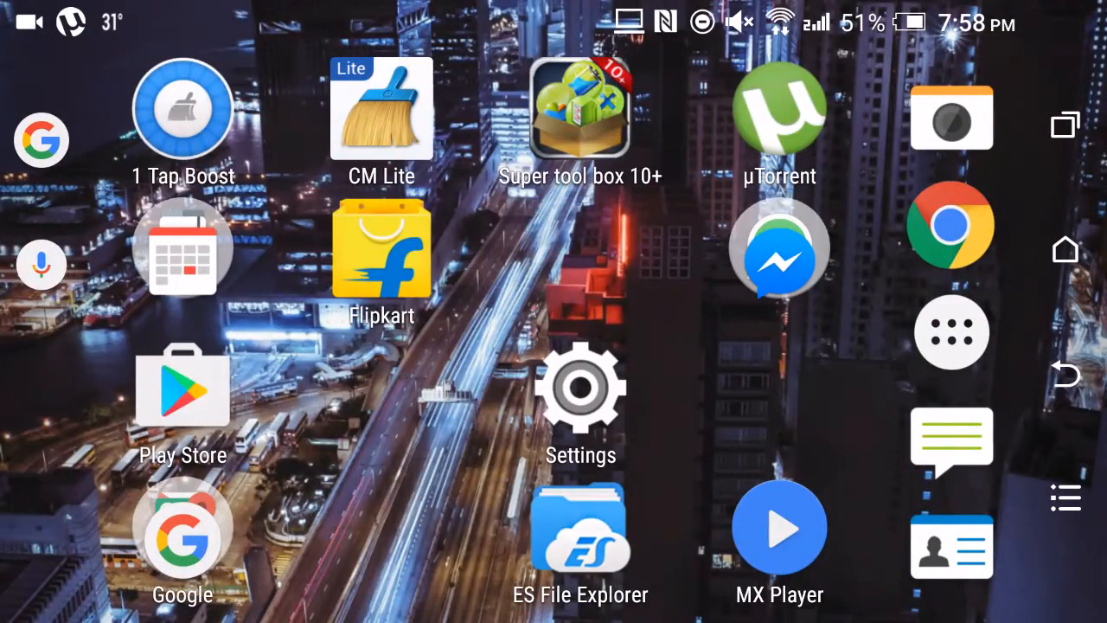